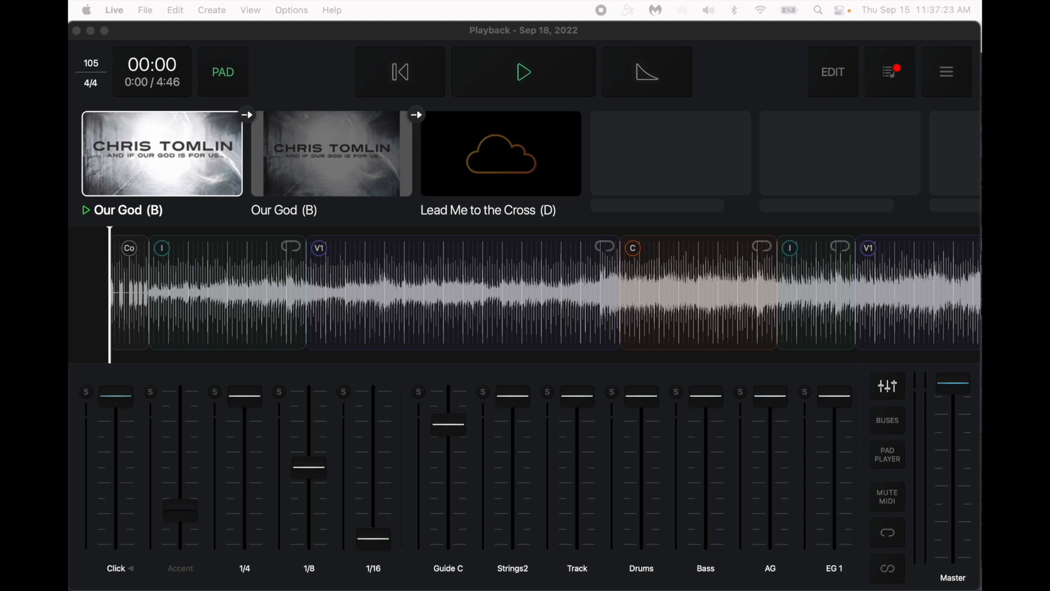
mouse_move(645, 131)
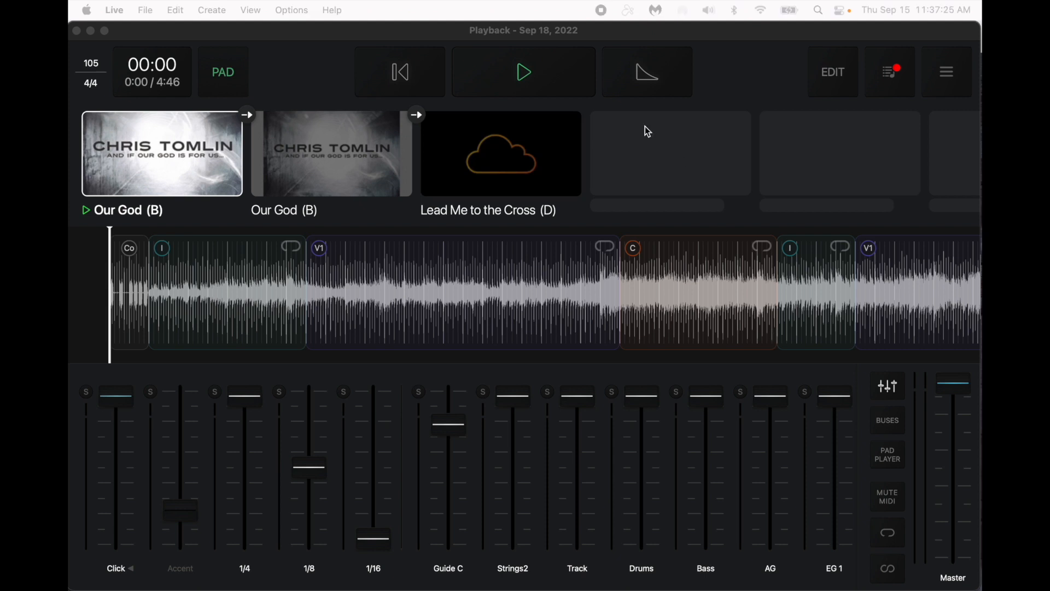
mouse_move(670, 36)
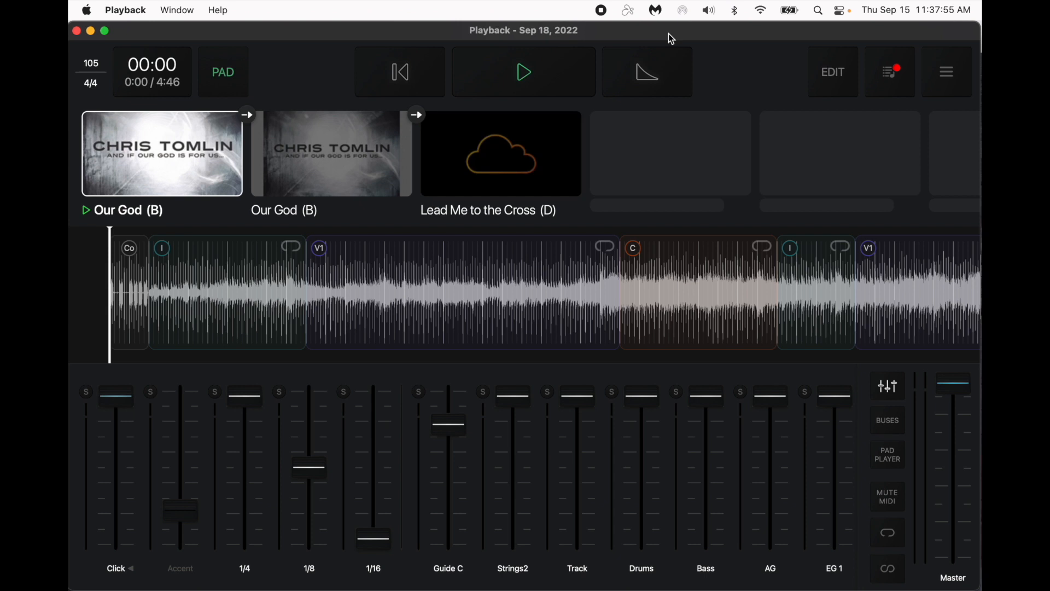
mouse_move(446, 568)
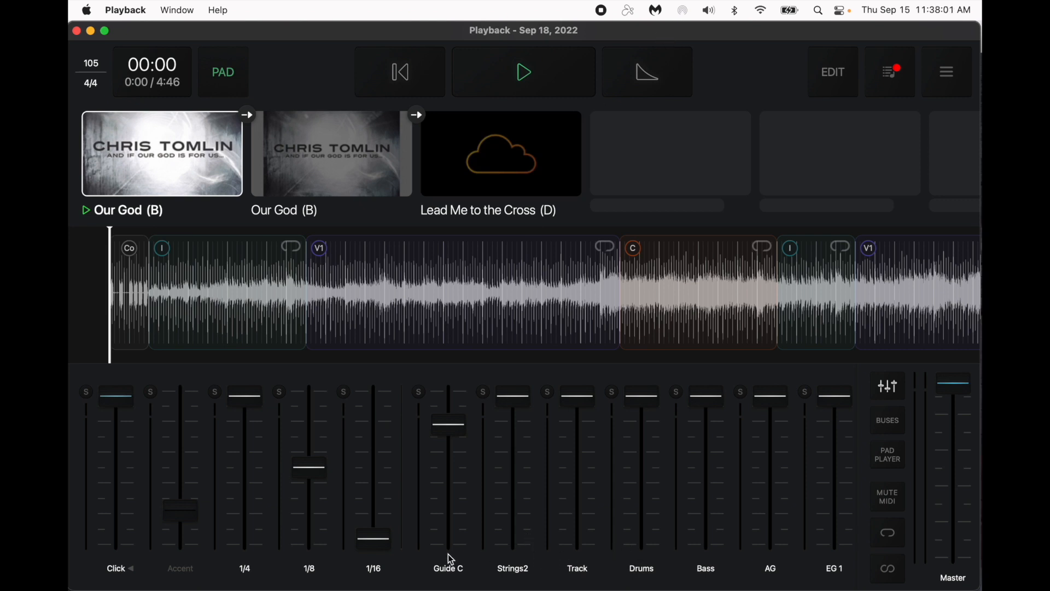
mouse_move(172, 167)
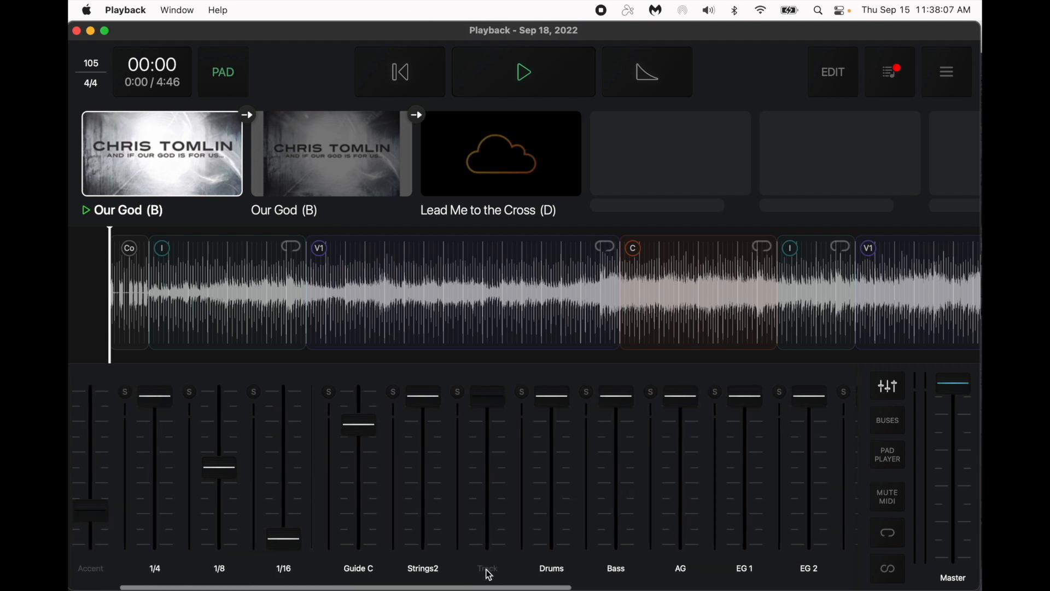
mouse_move(717, 344)
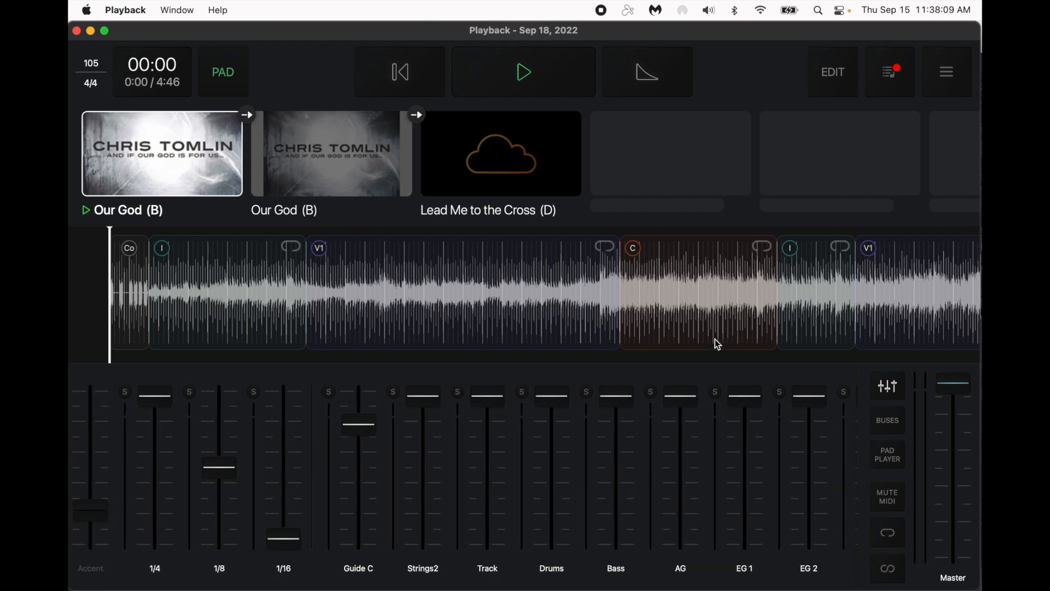
mouse_move(852, 121)
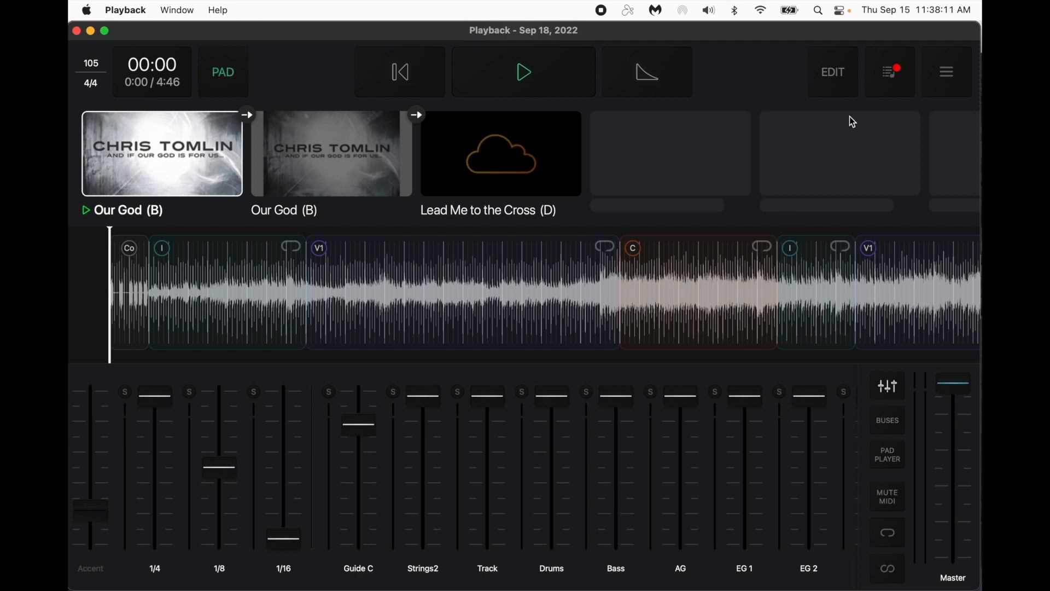
- Enter setlist edit mode and browse Library > Songs from Add a Song without adding anything
click(833, 72)
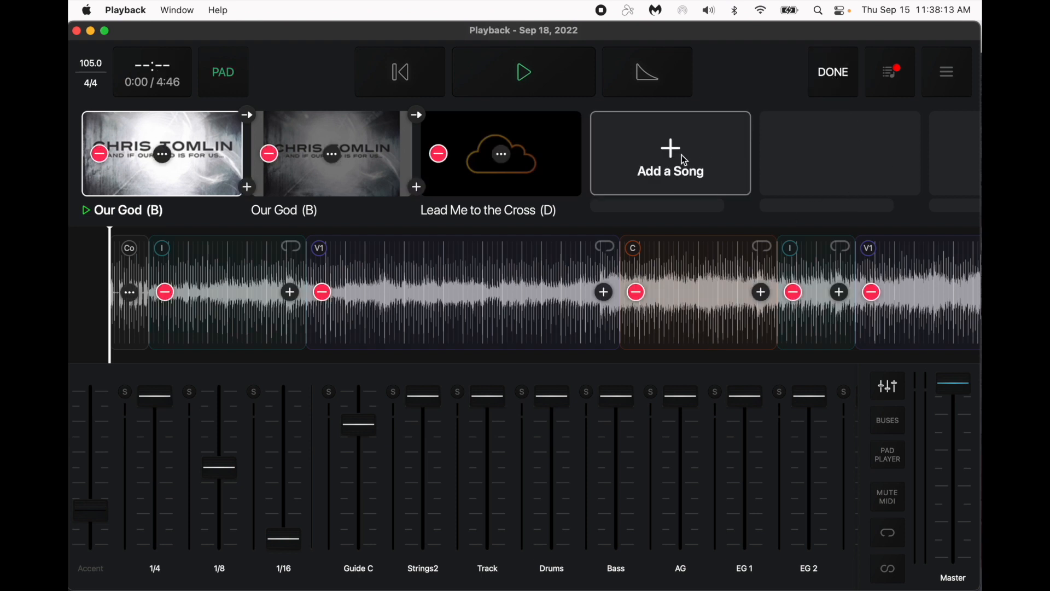
click(671, 153)
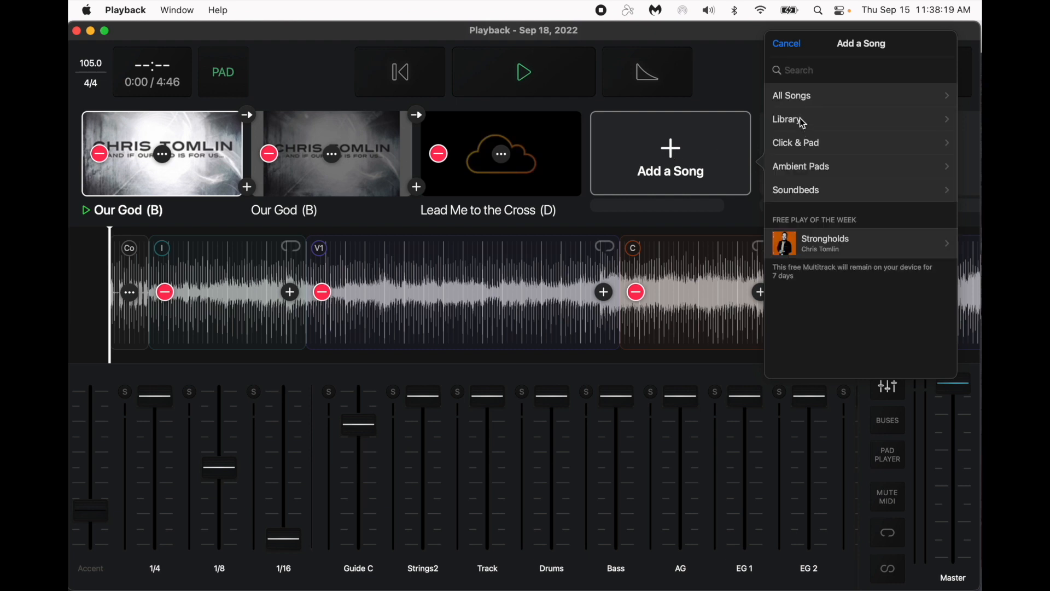
click(786, 119)
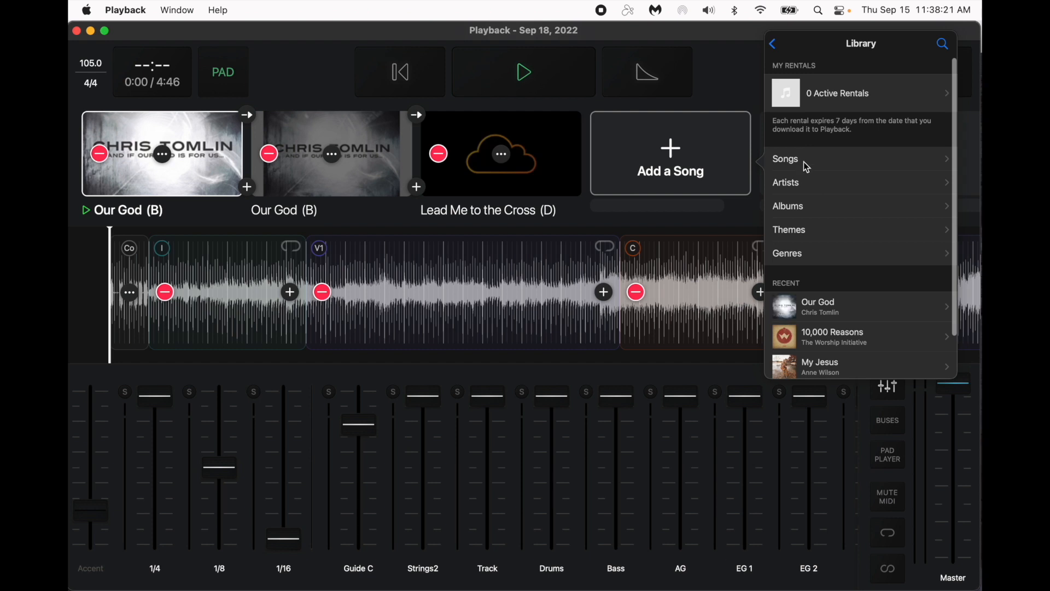
click(786, 159)
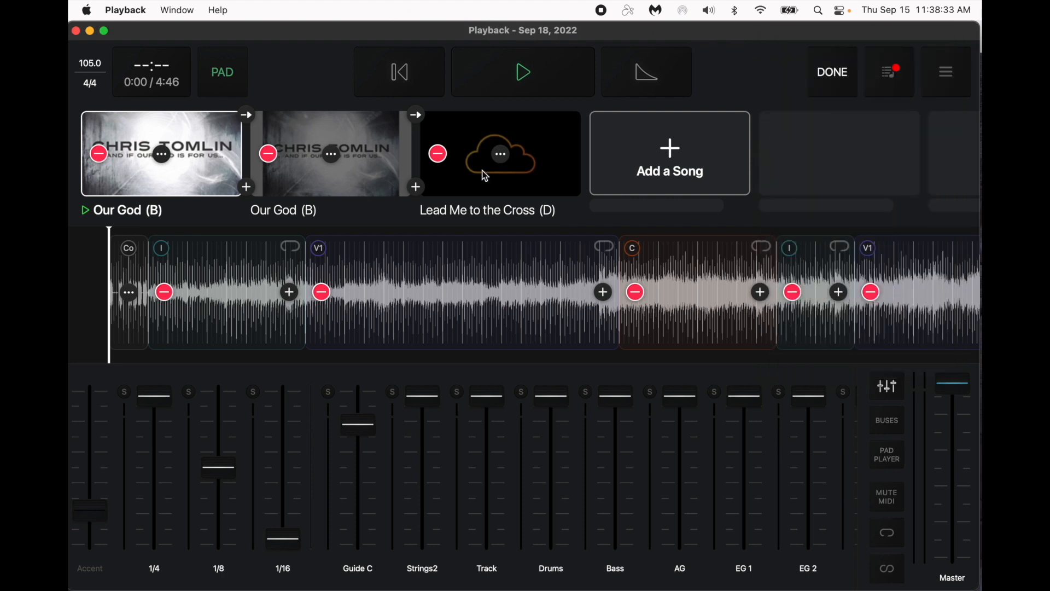
- End setlist editing, load Lead Me to the Cross, then reload the first Our God (B)
click(831, 73)
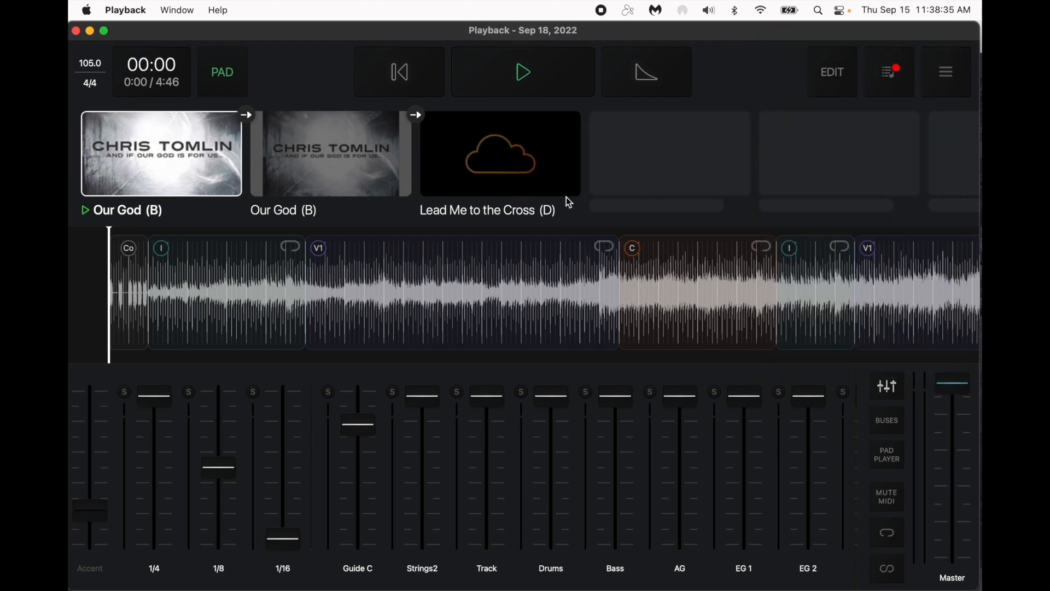
click(501, 154)
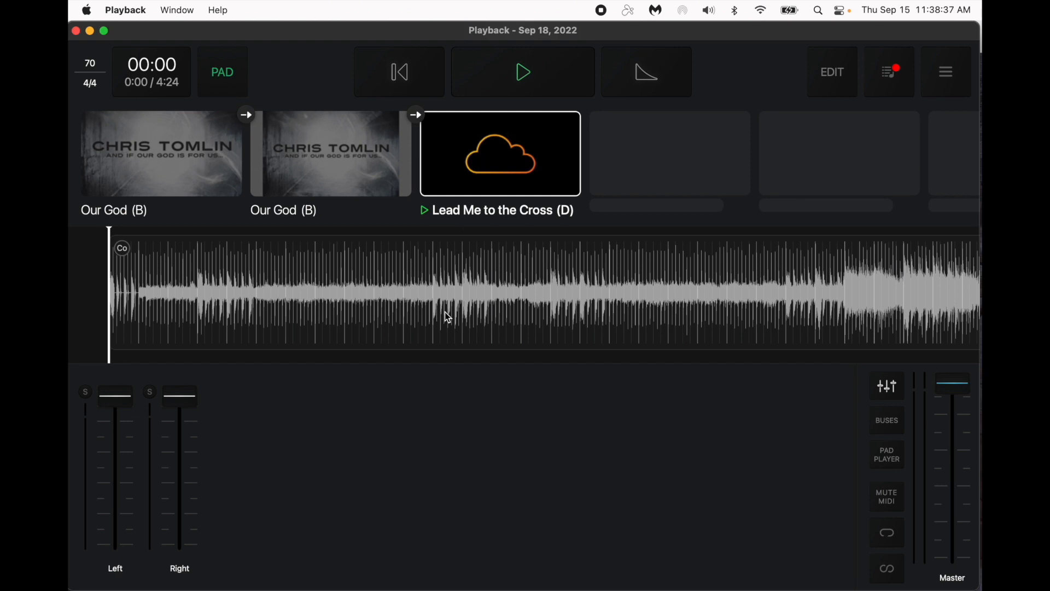
mouse_move(220, 170)
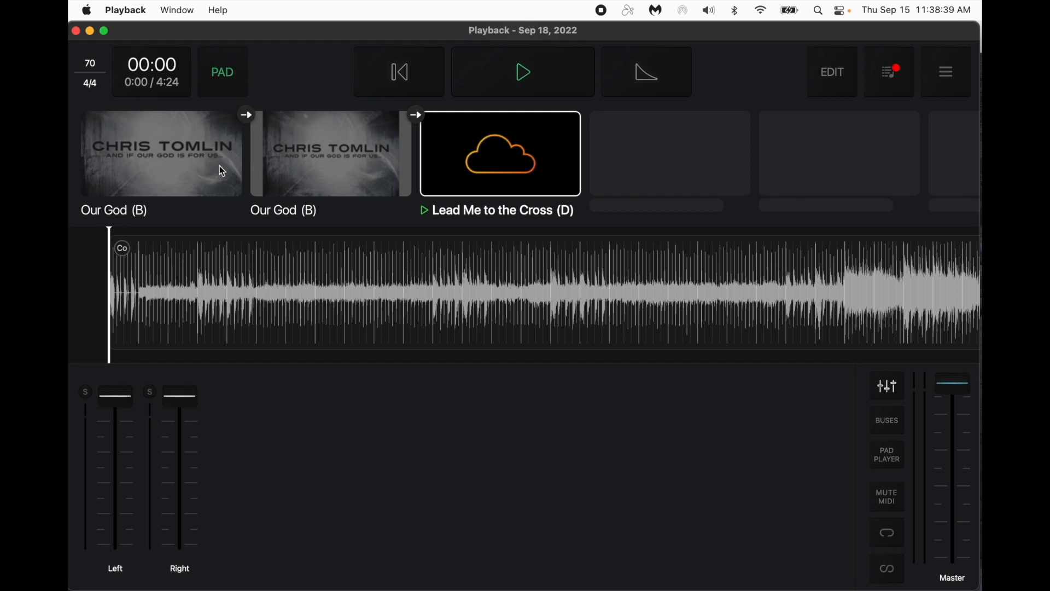
click(161, 153)
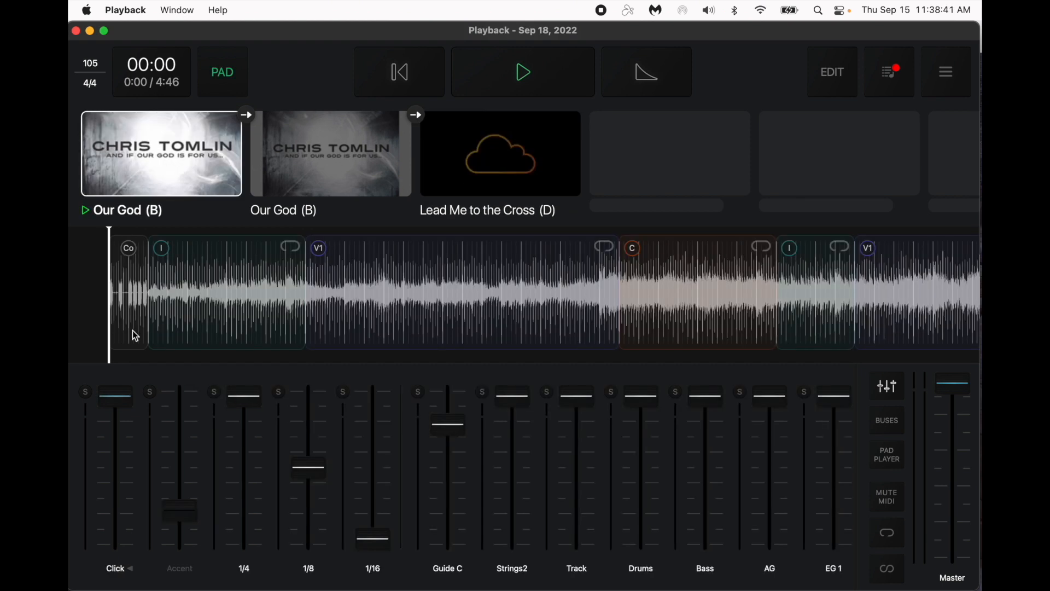
mouse_move(228, 125)
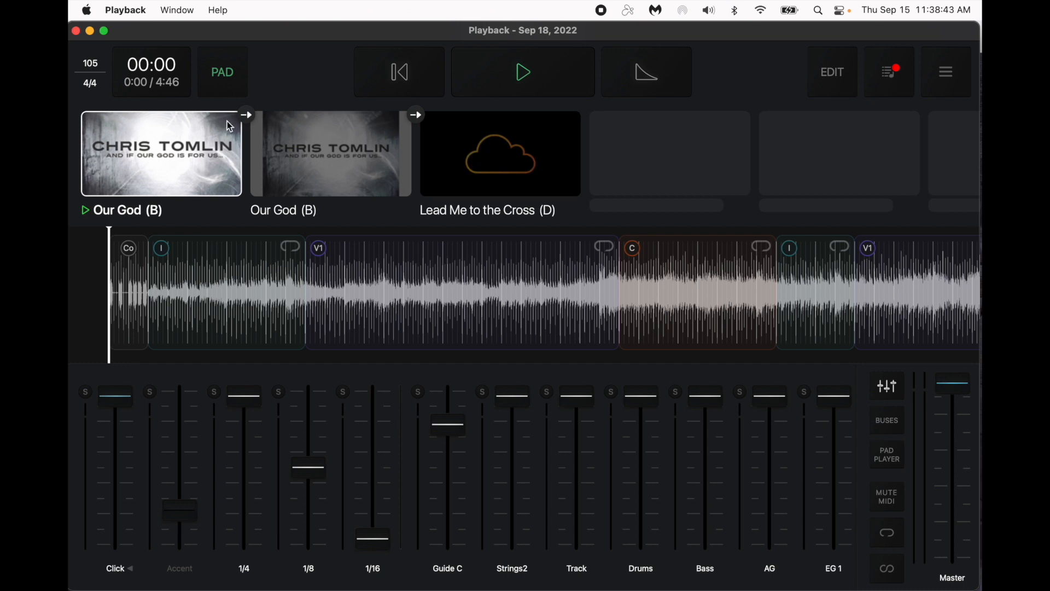
mouse_move(800, 104)
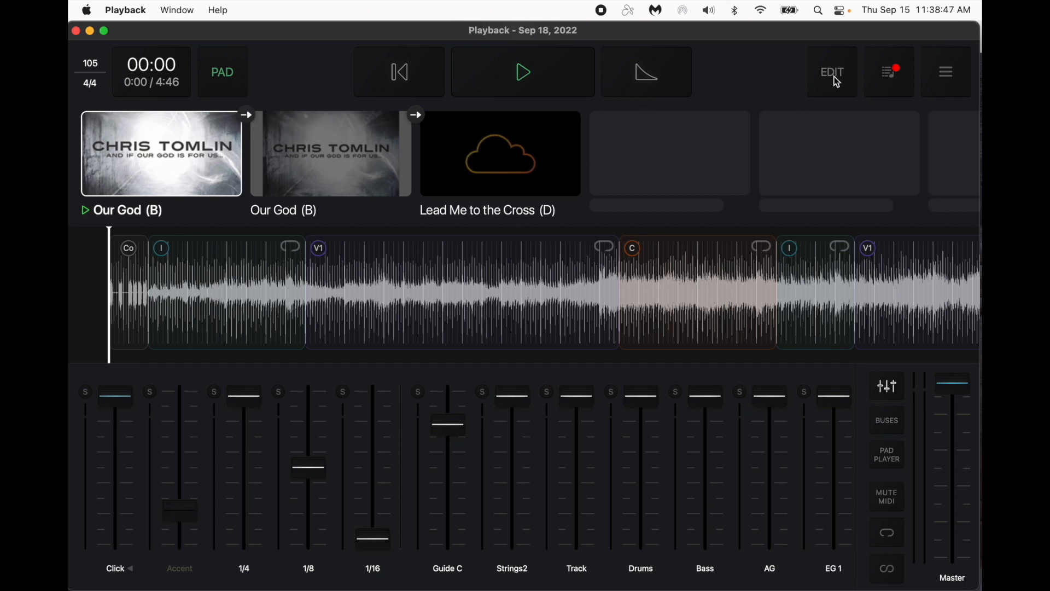
click(831, 72)
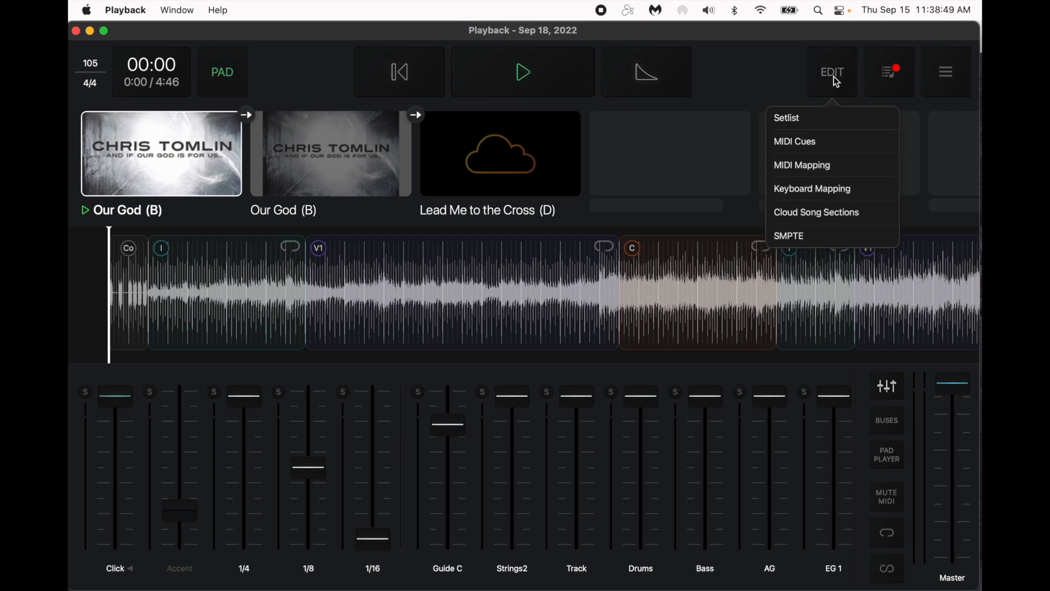
mouse_move(816, 218)
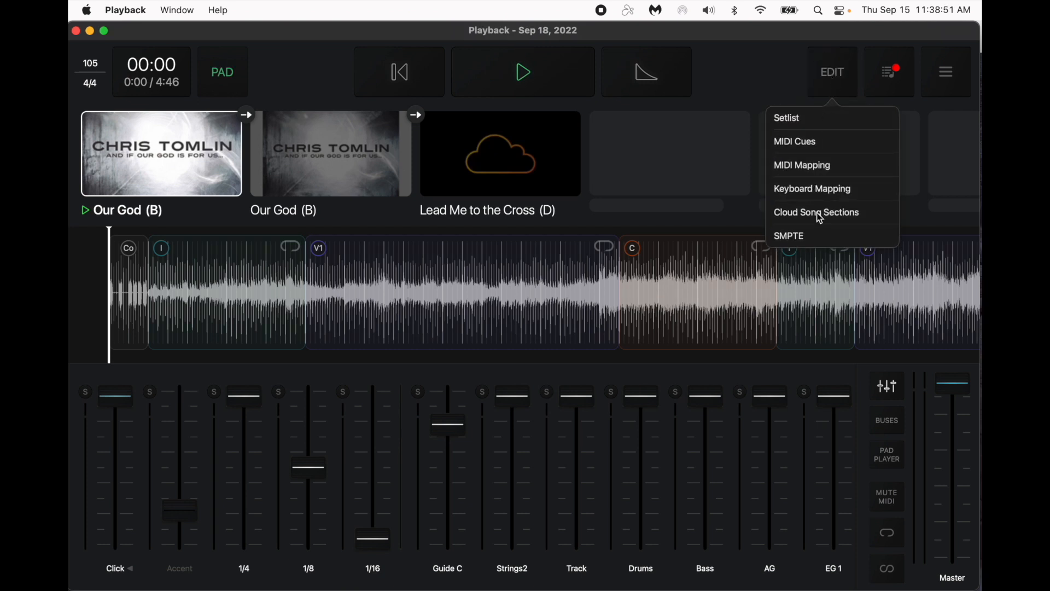
click(831, 73)
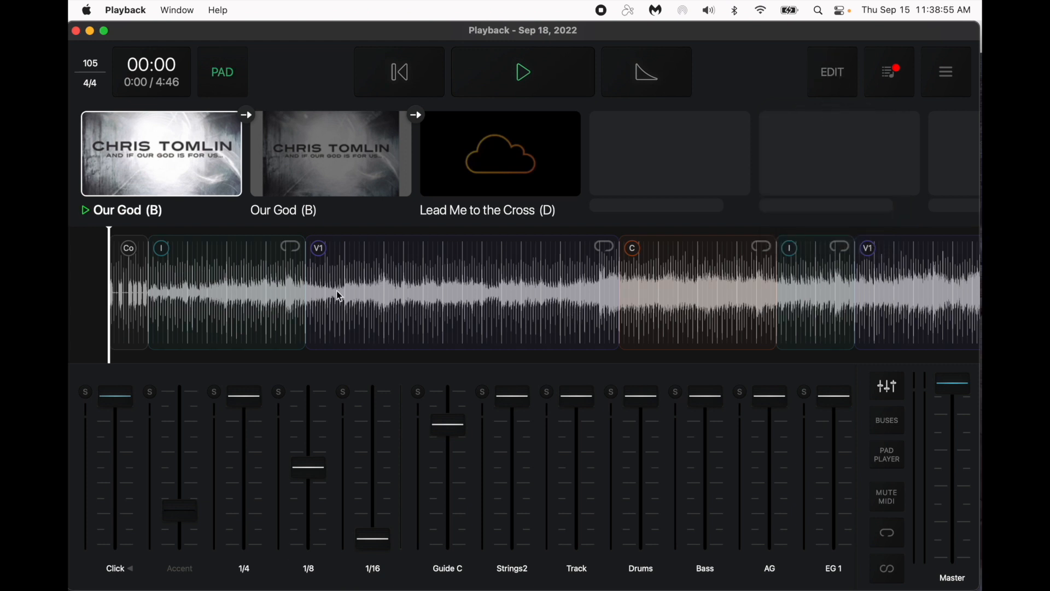
mouse_move(596, 302)
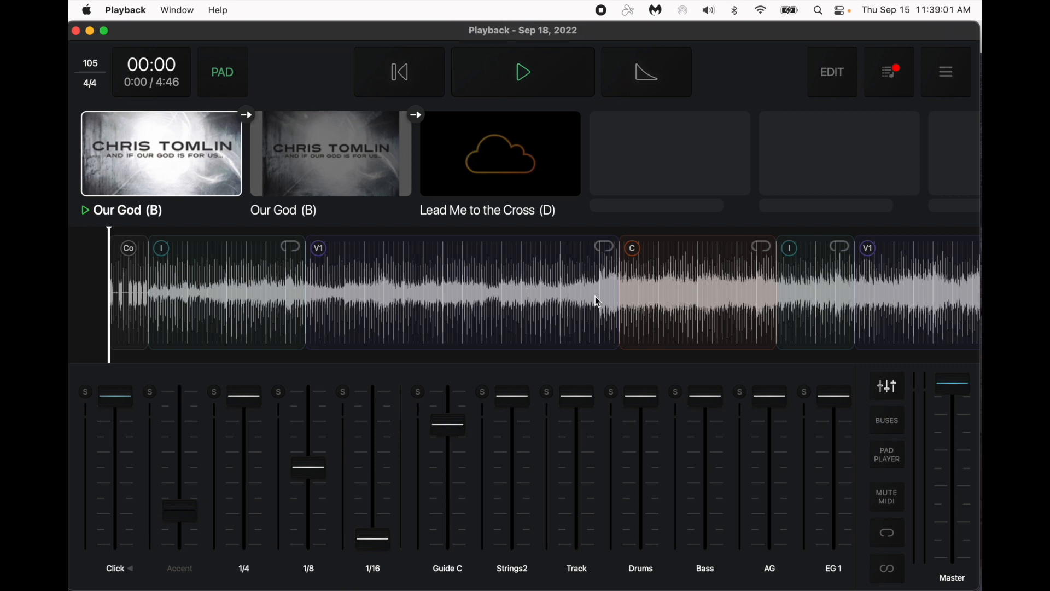
click(331, 155)
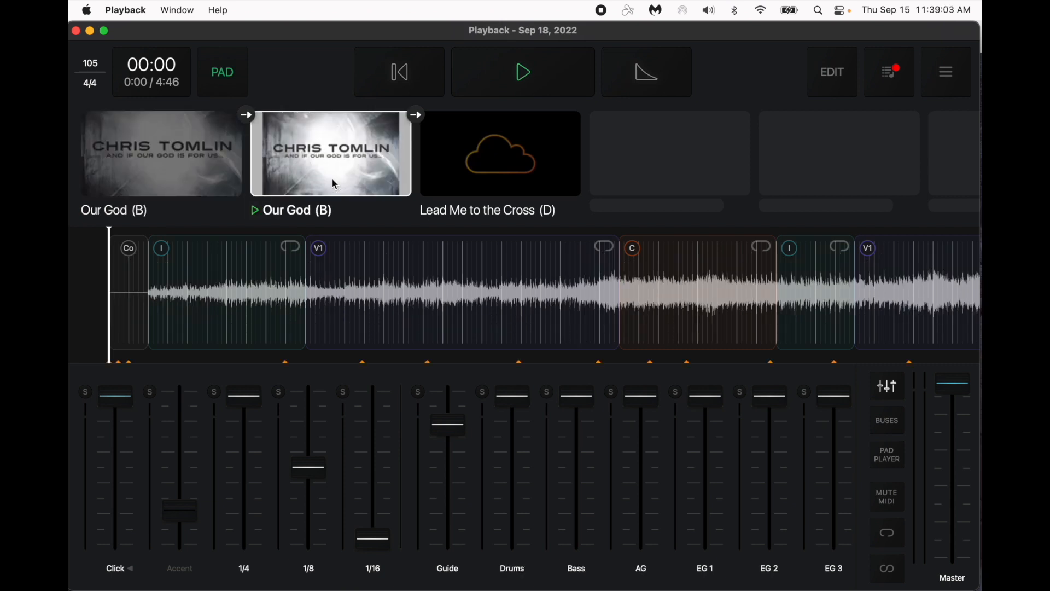
mouse_move(684, 460)
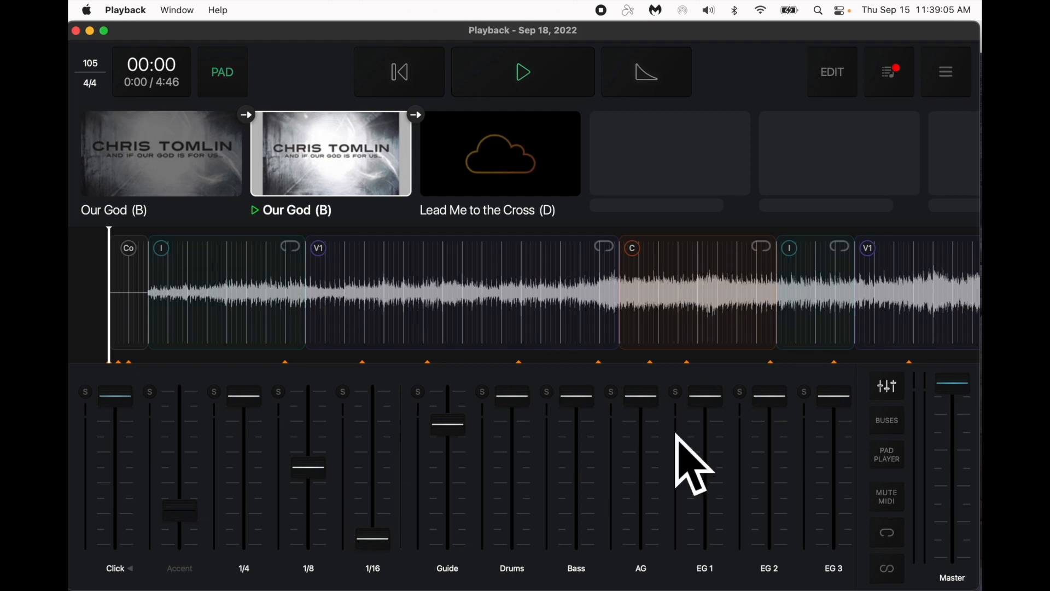
mouse_move(608, 343)
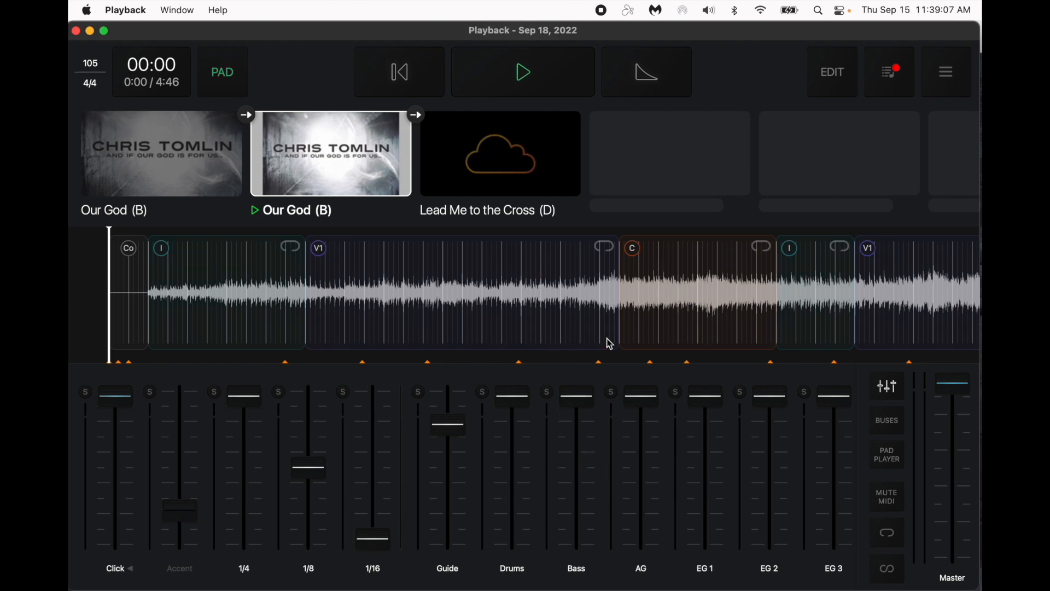
mouse_move(345, 167)
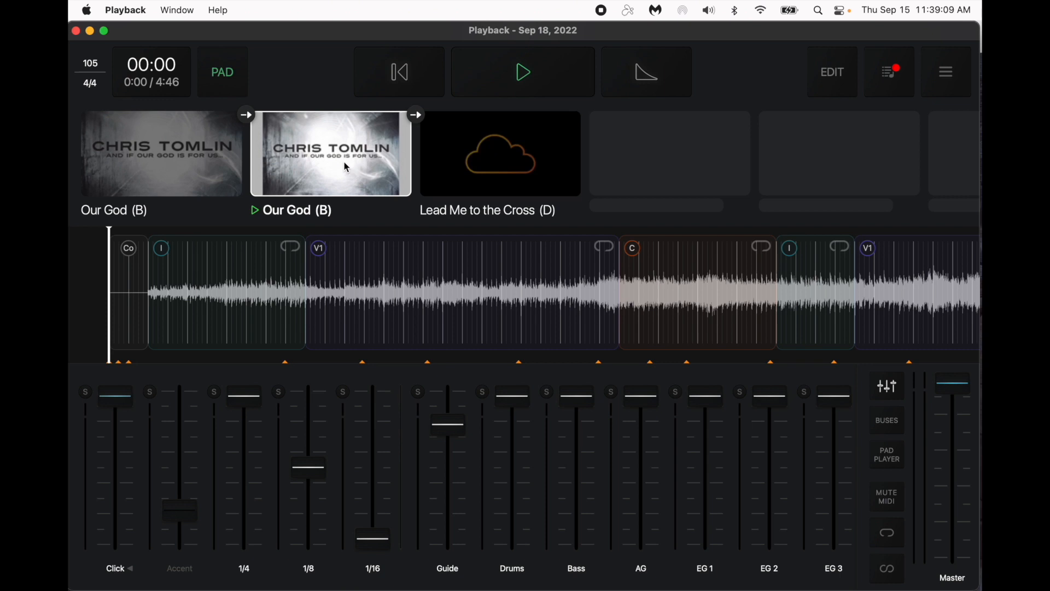
mouse_move(526, 339)
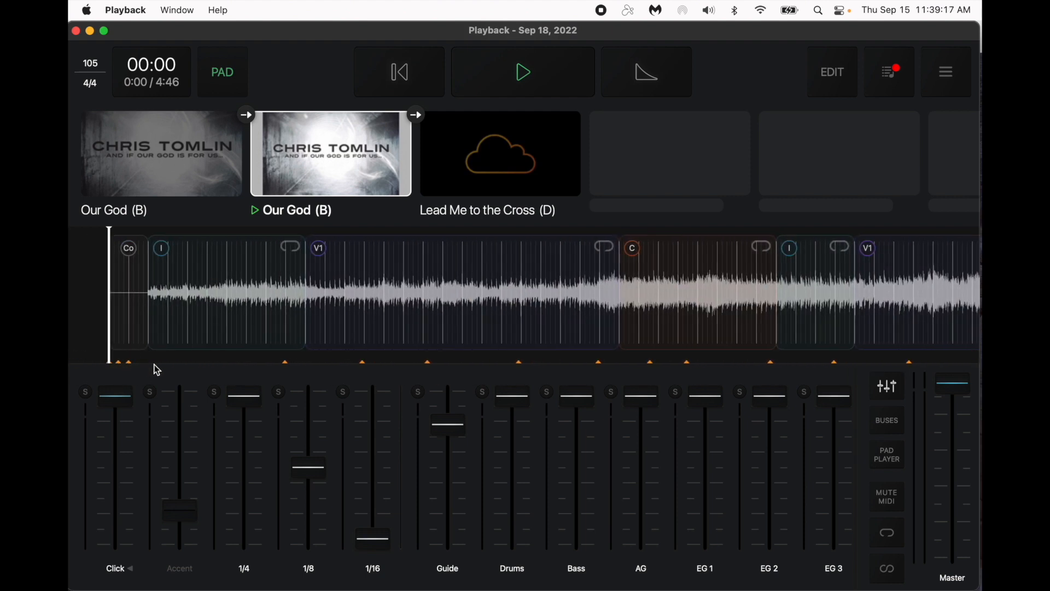
mouse_move(289, 306)
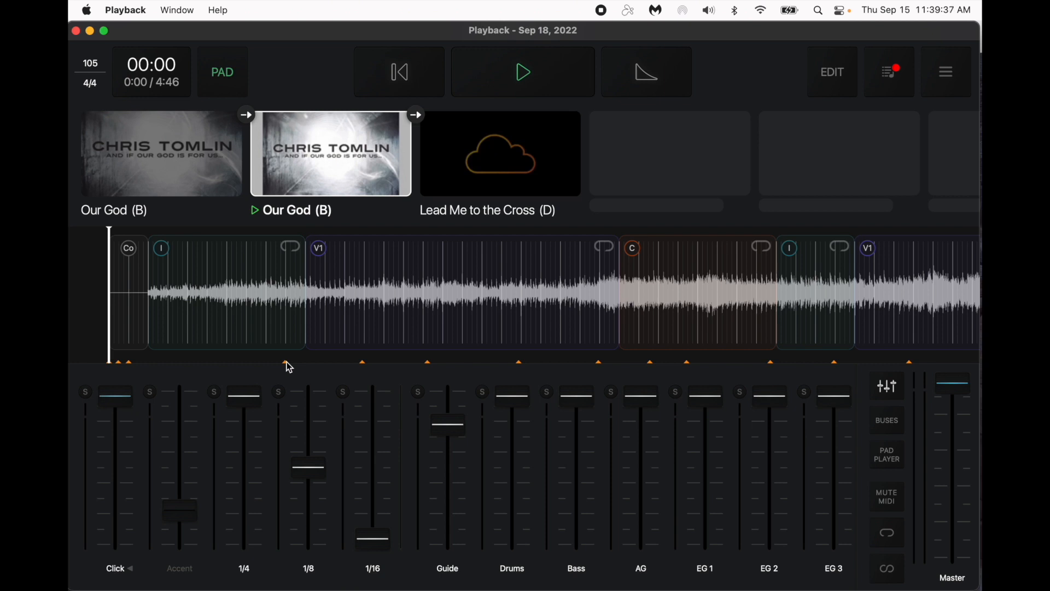
- Load the first Our God (B) and play a few seconds of it before pausing
click(162, 153)
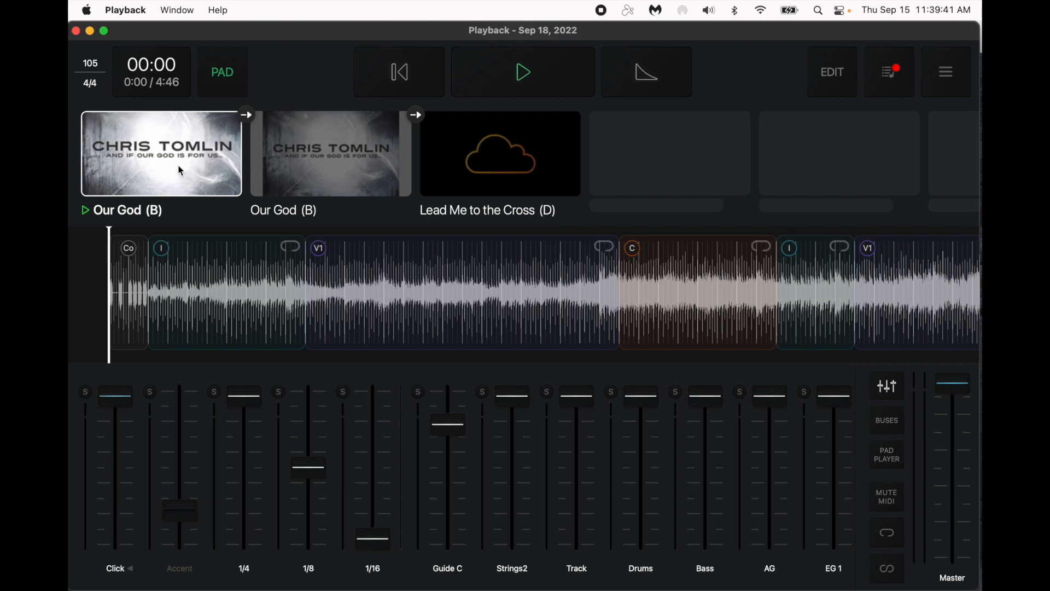
mouse_move(325, 262)
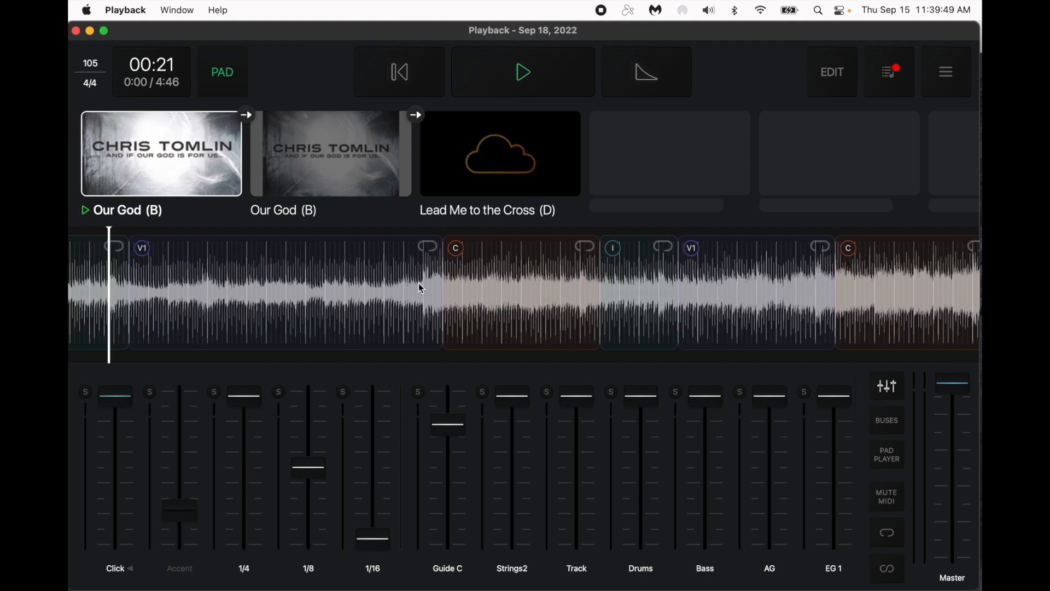
click(523, 72)
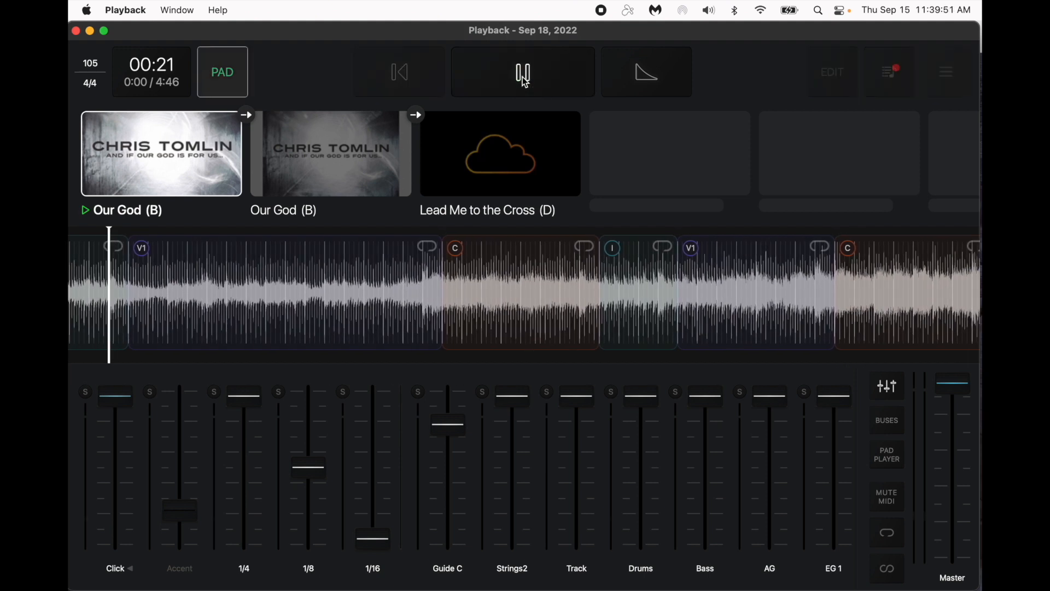
click(523, 73)
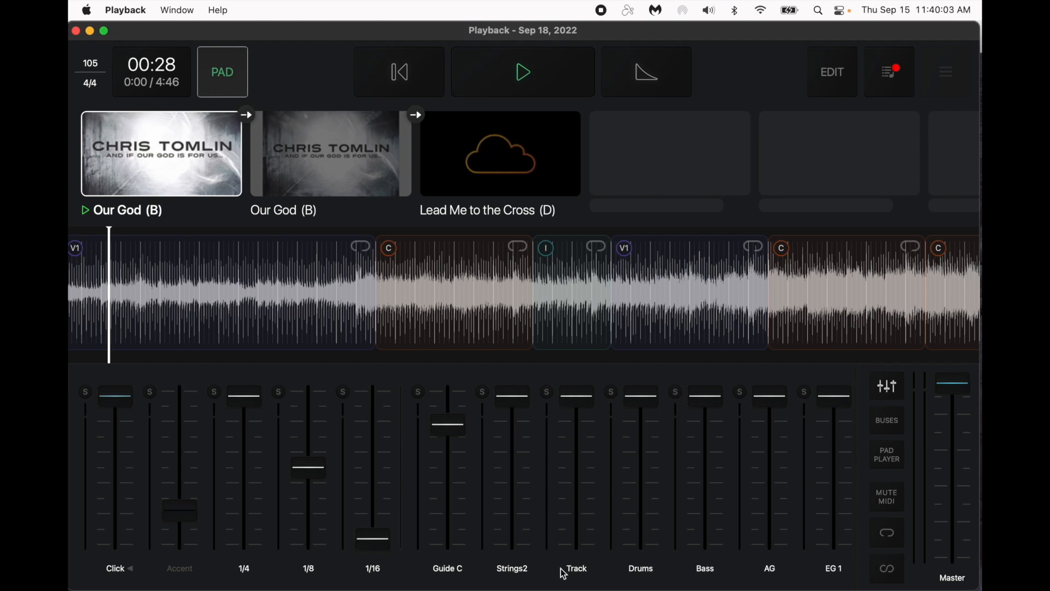
mouse_move(564, 431)
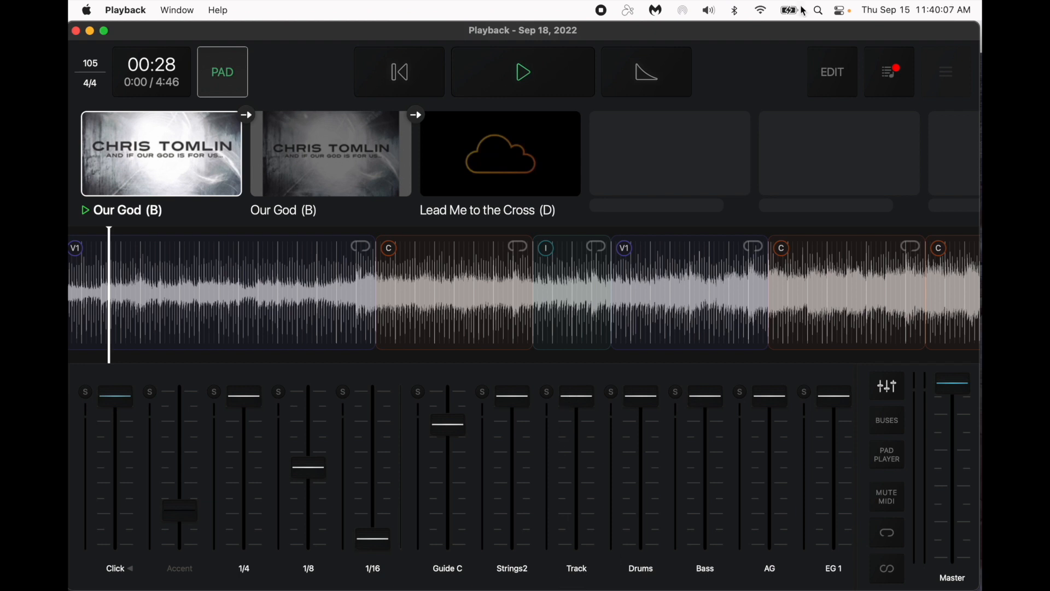
mouse_move(565, 574)
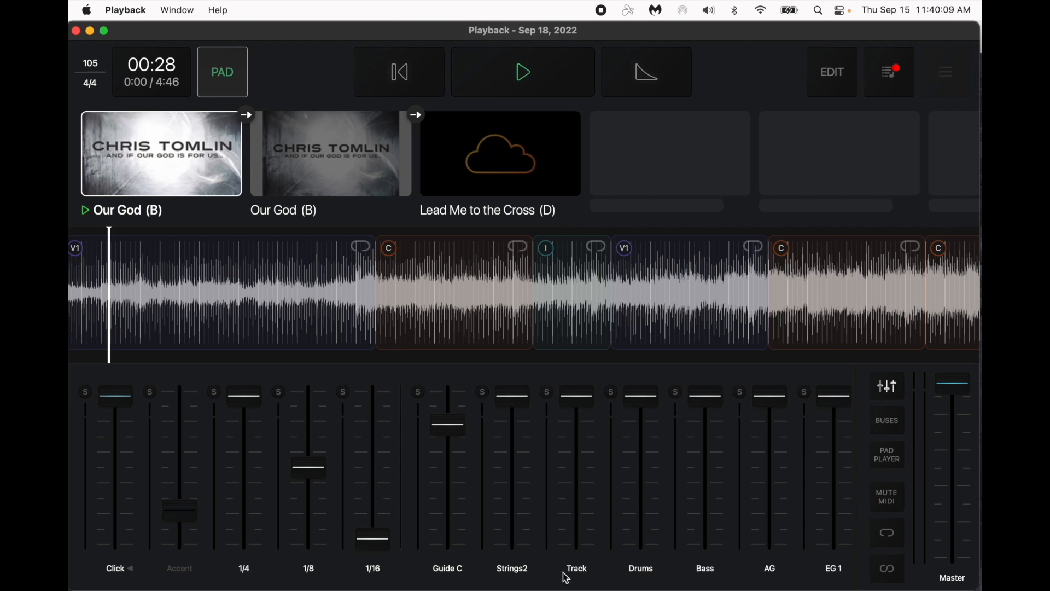
mouse_move(578, 577)
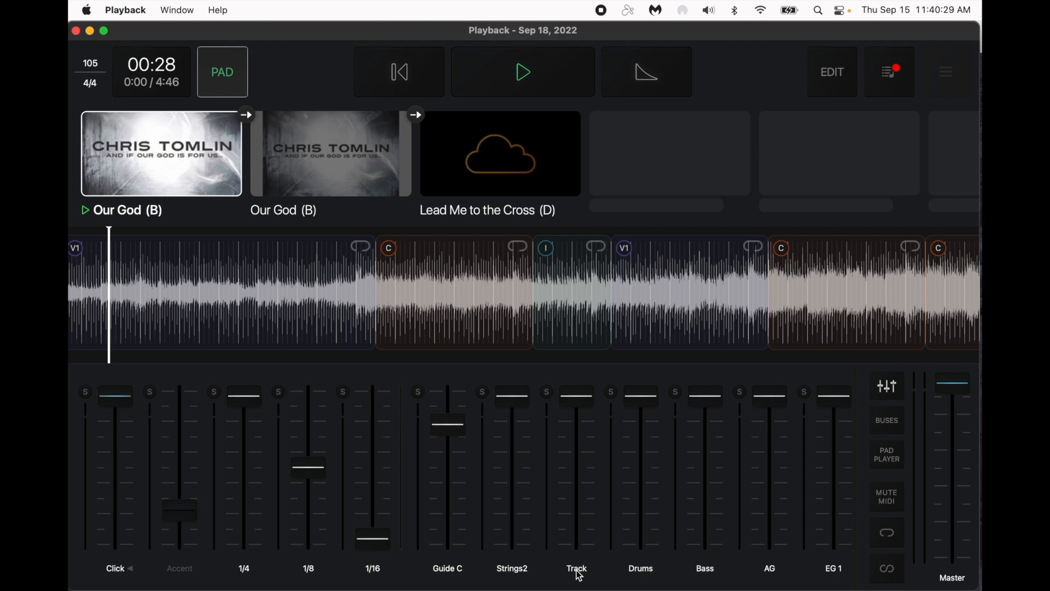
mouse_move(468, 328)
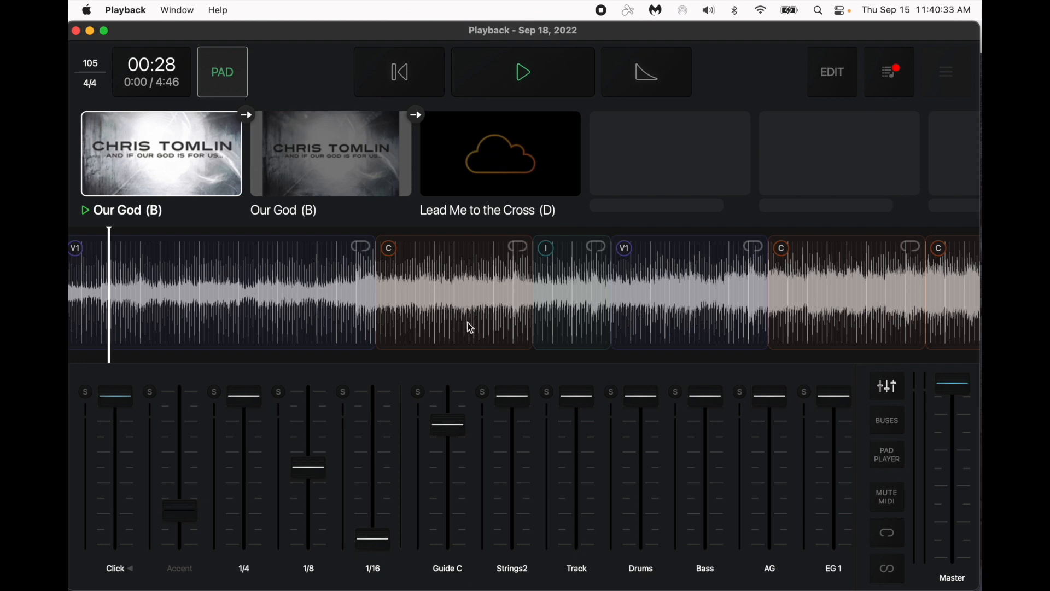
click(399, 73)
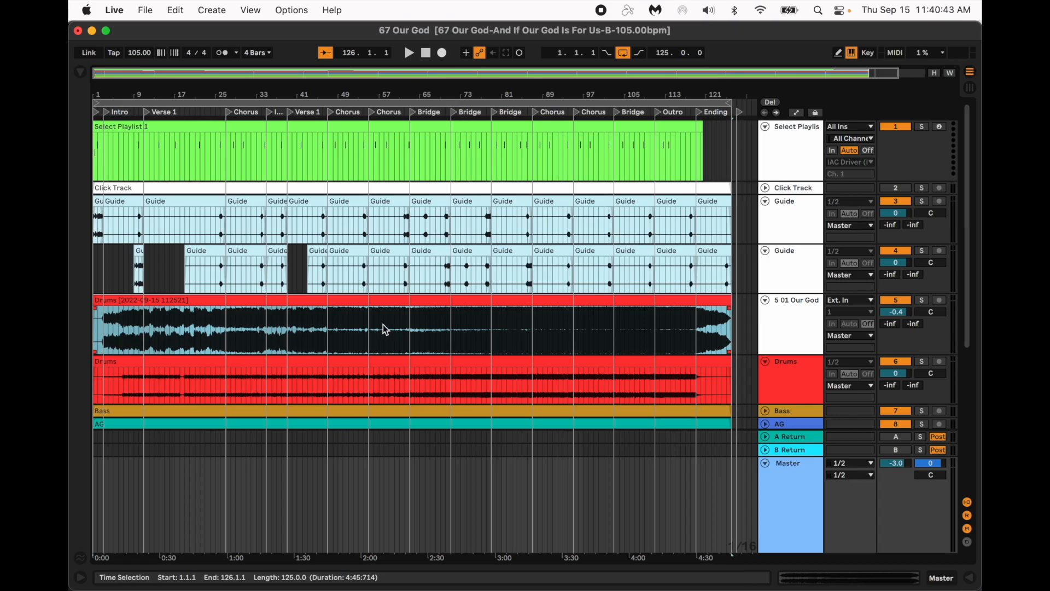
scroll(down, 3)
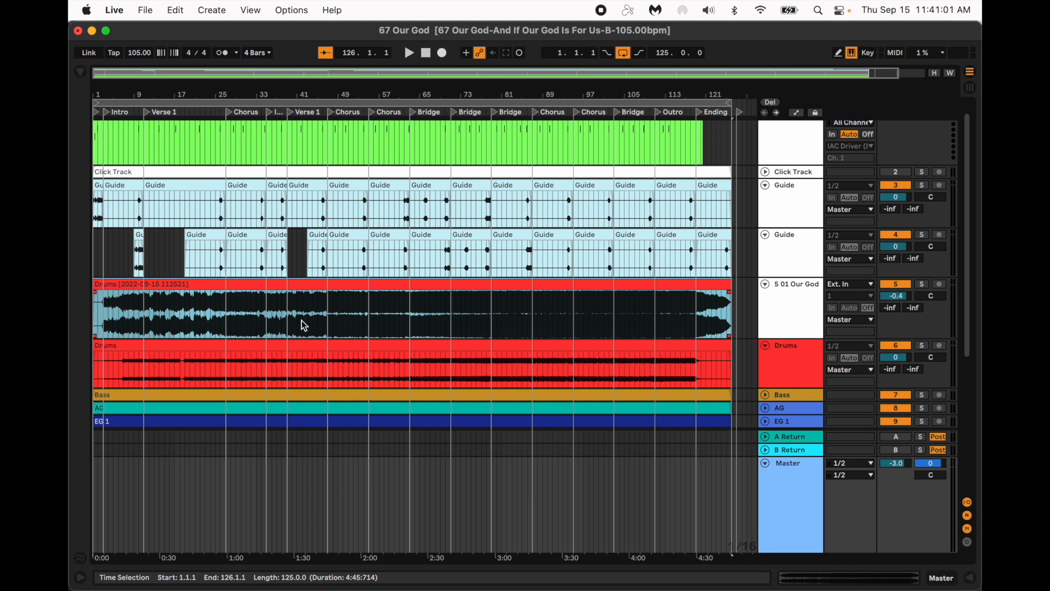
click(96, 284)
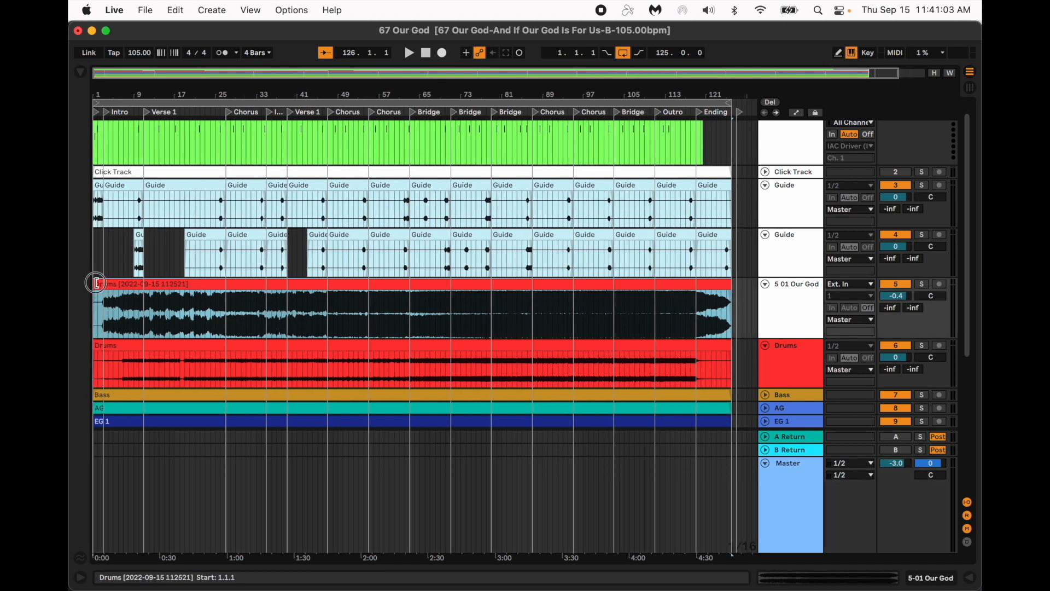
drag(98, 281, 127, 284)
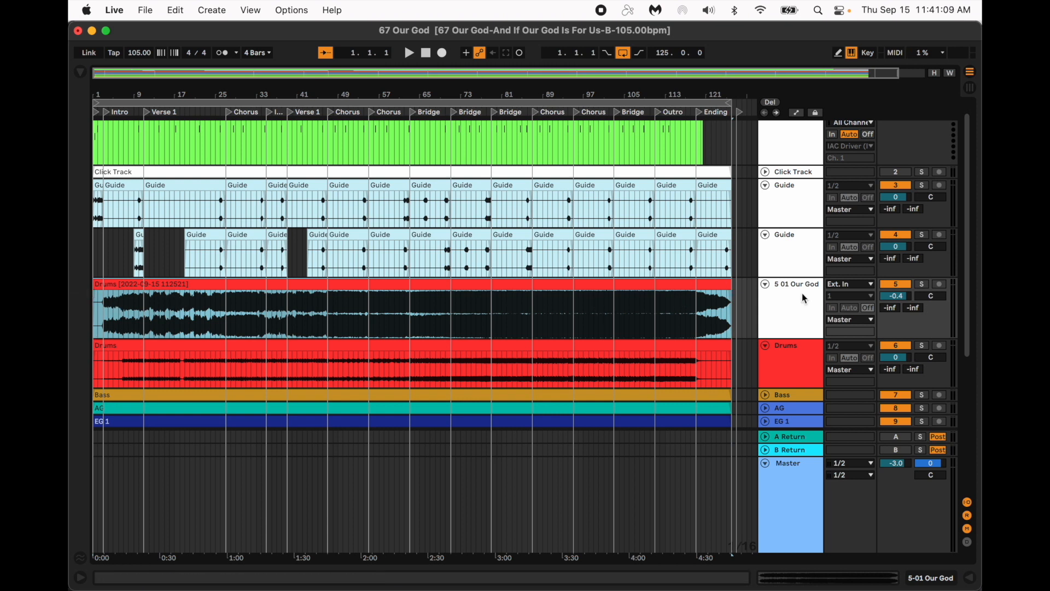
mouse_move(766, 306)
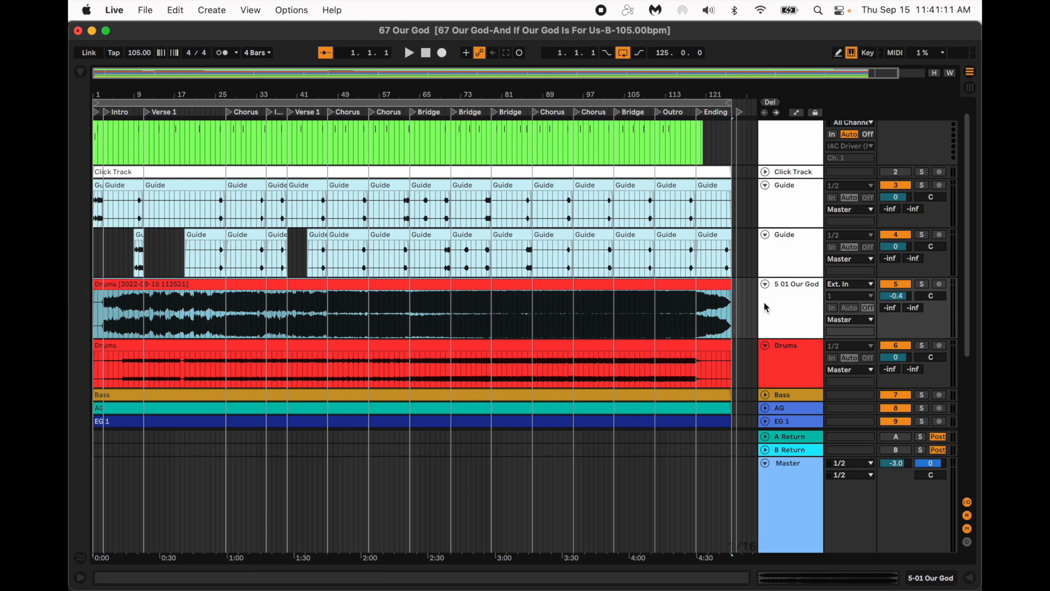
mouse_move(750, 240)
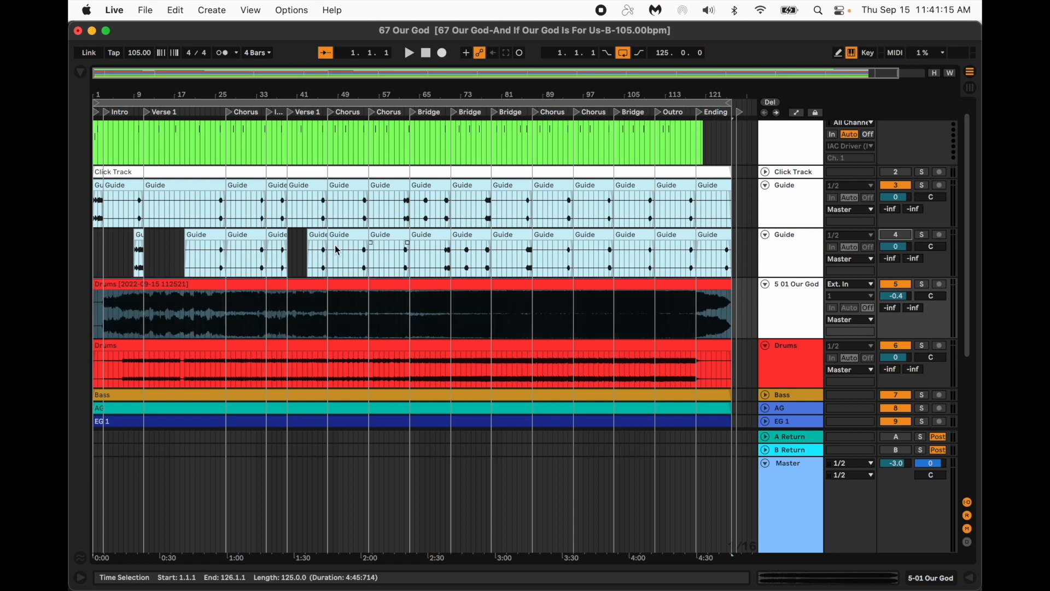
mouse_move(596, 262)
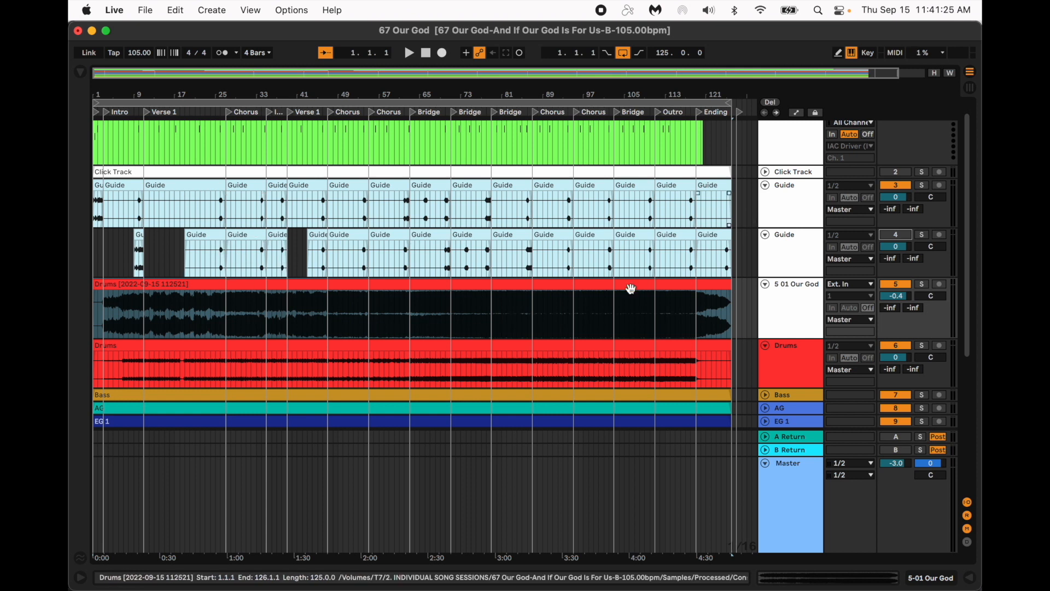
scroll(down, 3)
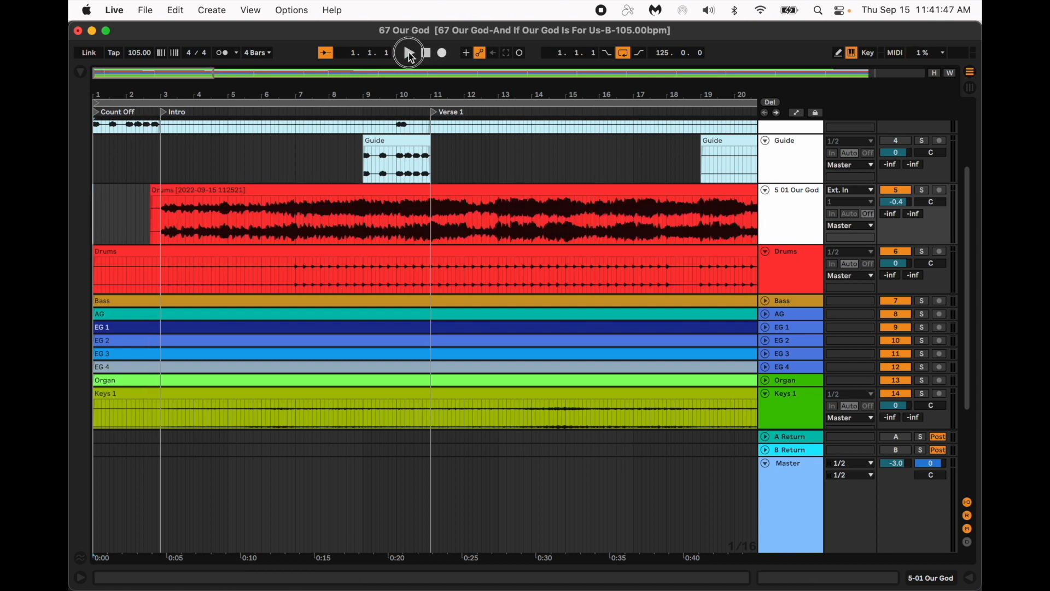
click(409, 53)
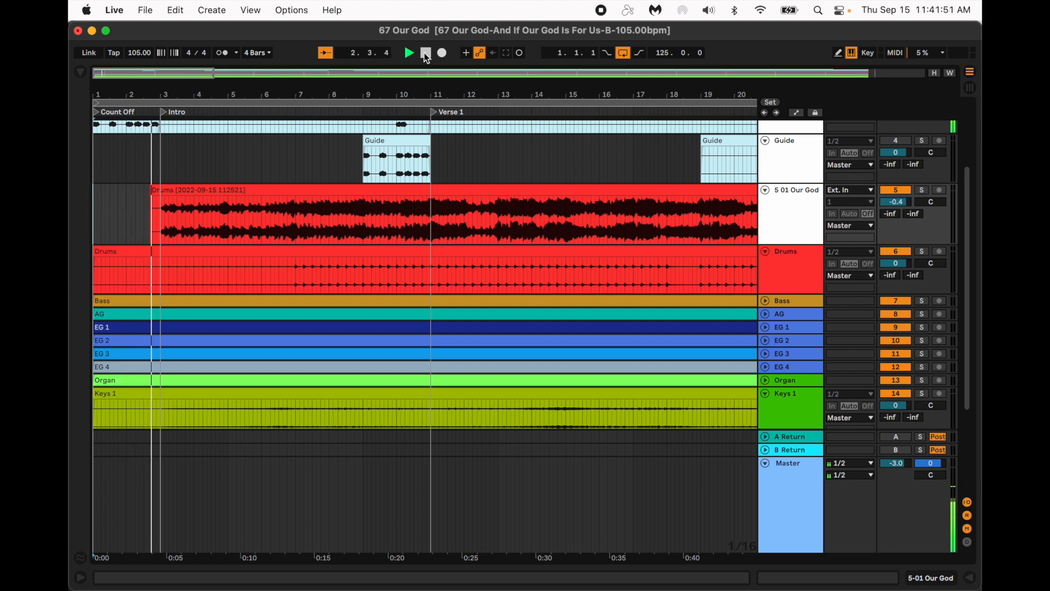
click(425, 53)
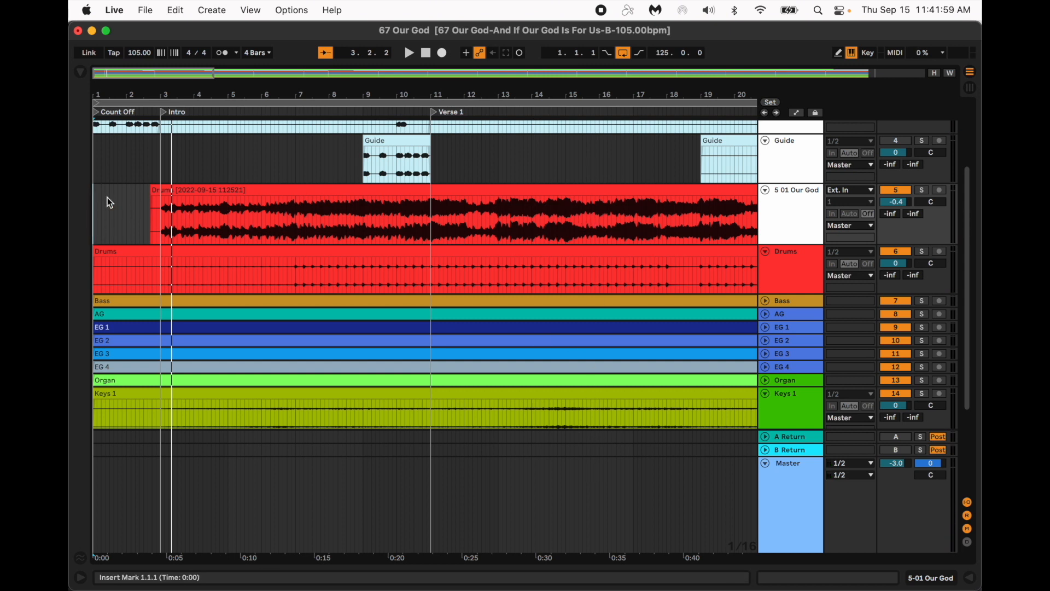
mouse_move(122, 232)
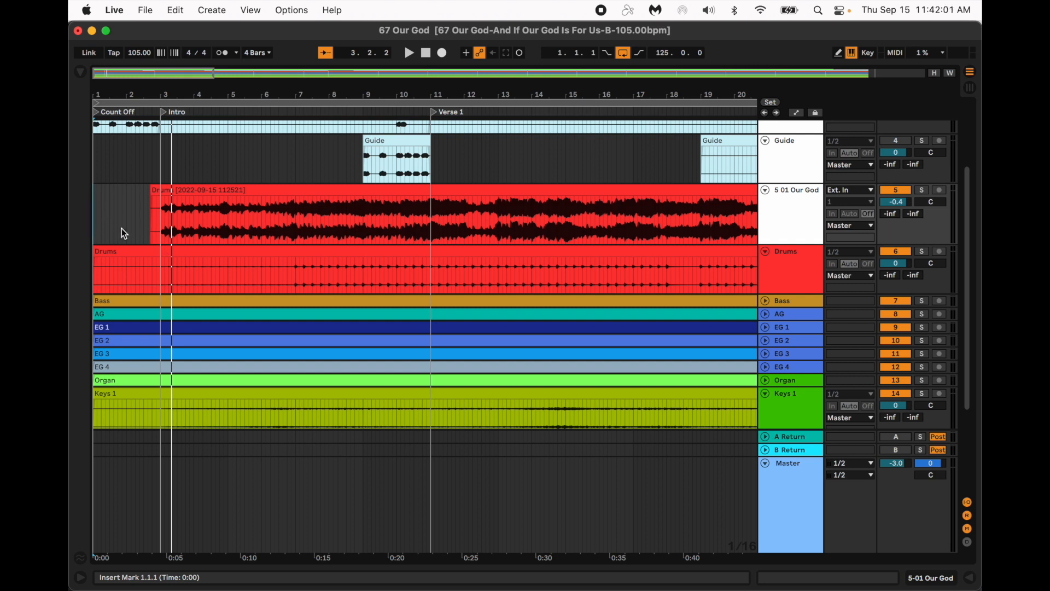
click(145, 191)
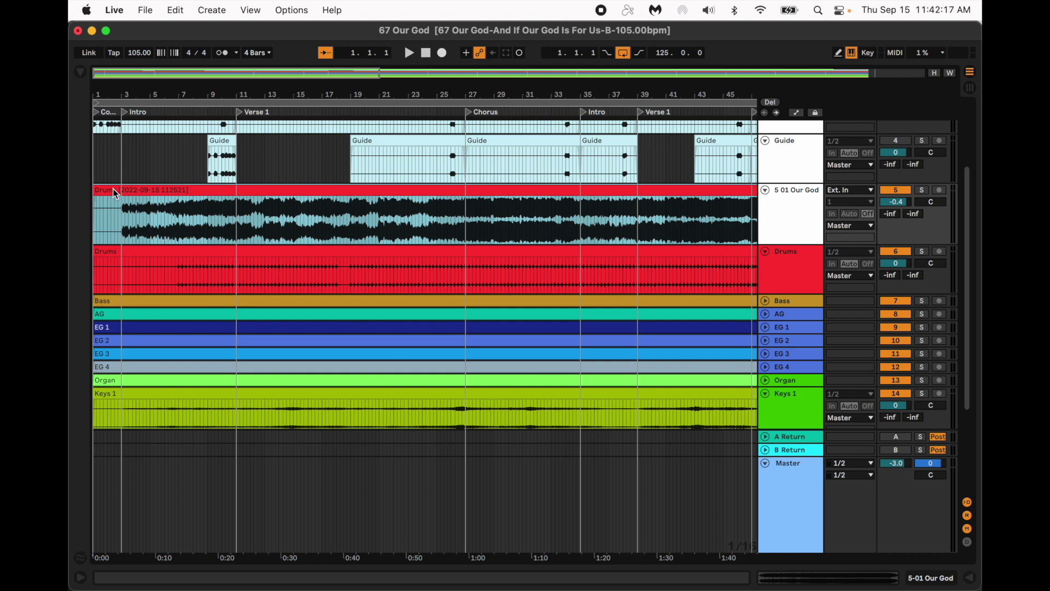
mouse_move(143, 236)
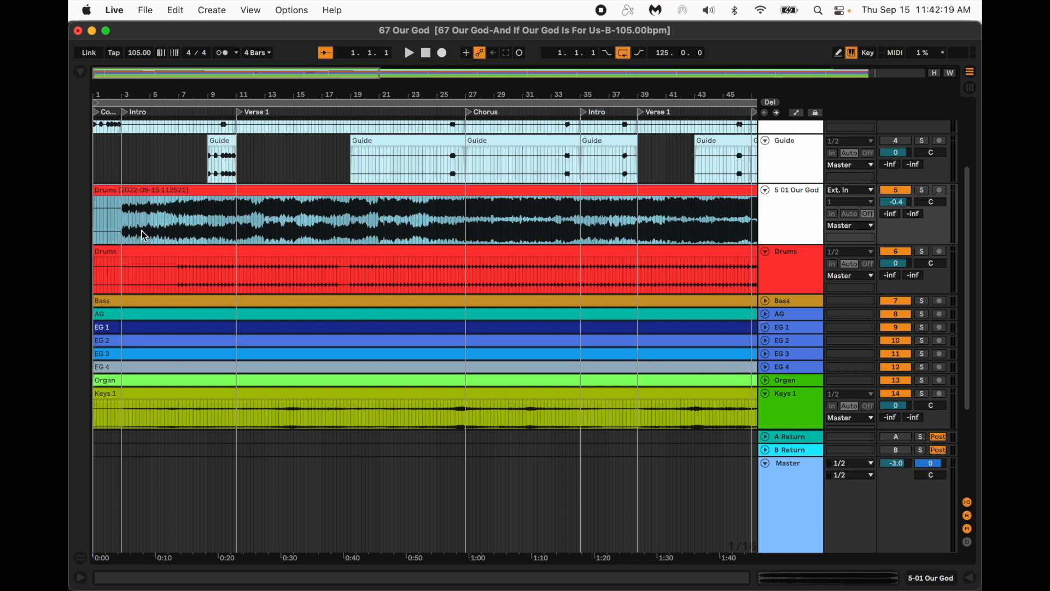
mouse_move(123, 209)
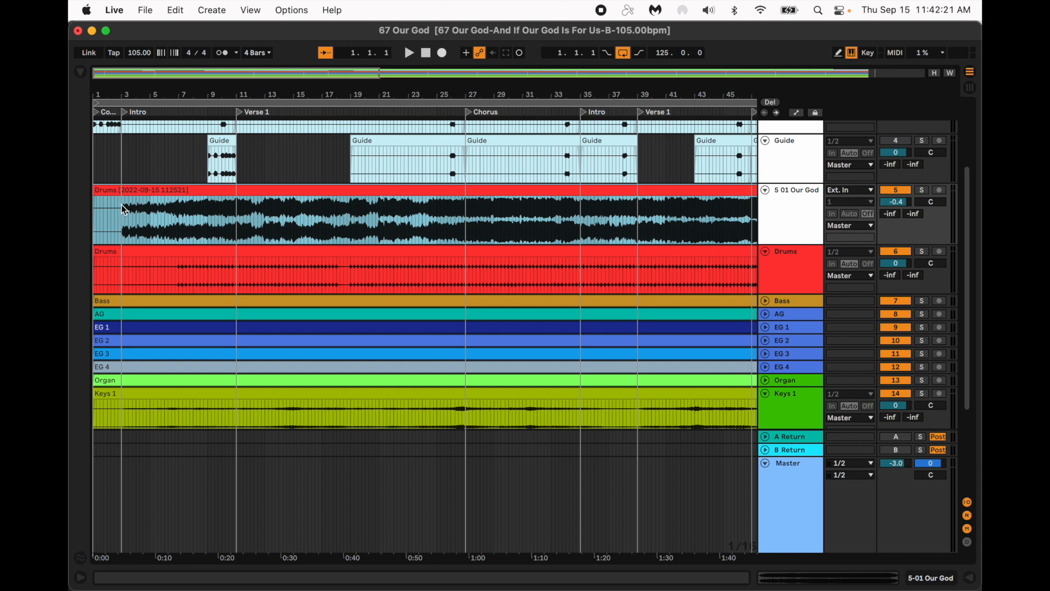
mouse_move(91, 208)
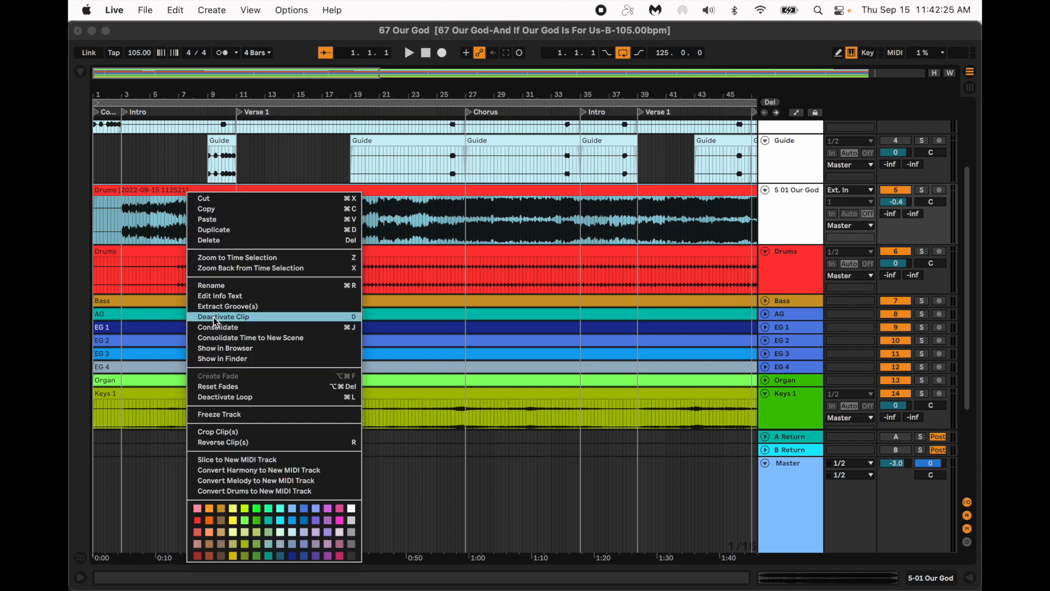
click(217, 327)
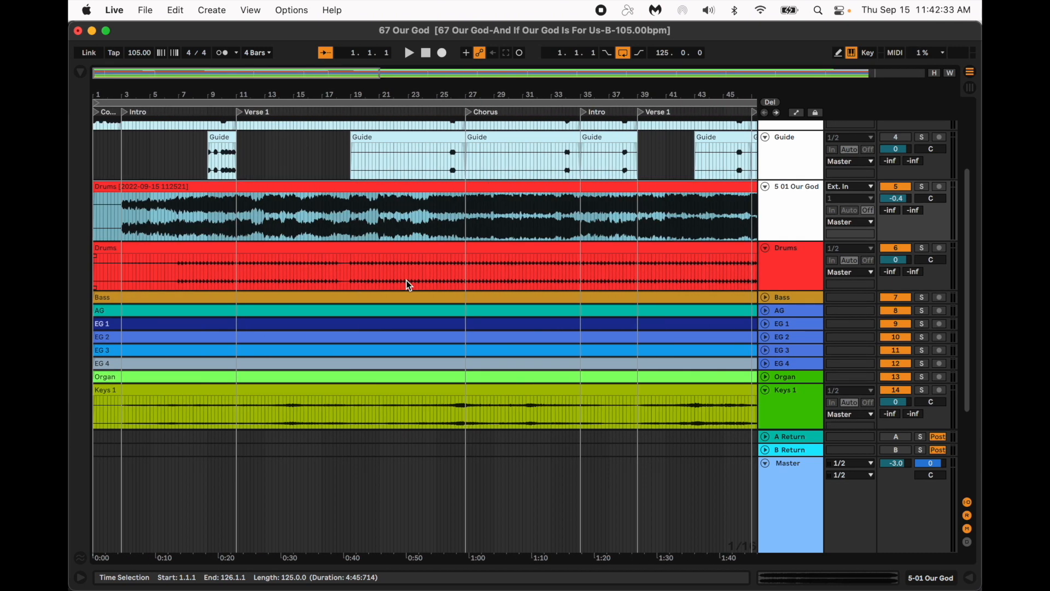
- Export All Individual Tracks as 16-bit 44100 WAV stems via File > Export Audio/Video
click(144, 9)
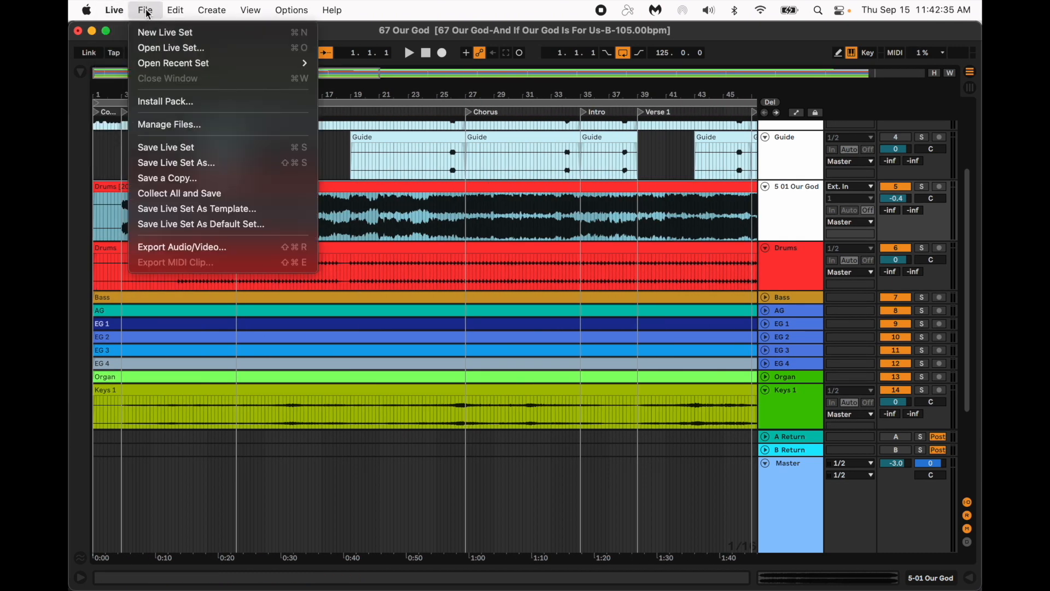
mouse_move(165, 240)
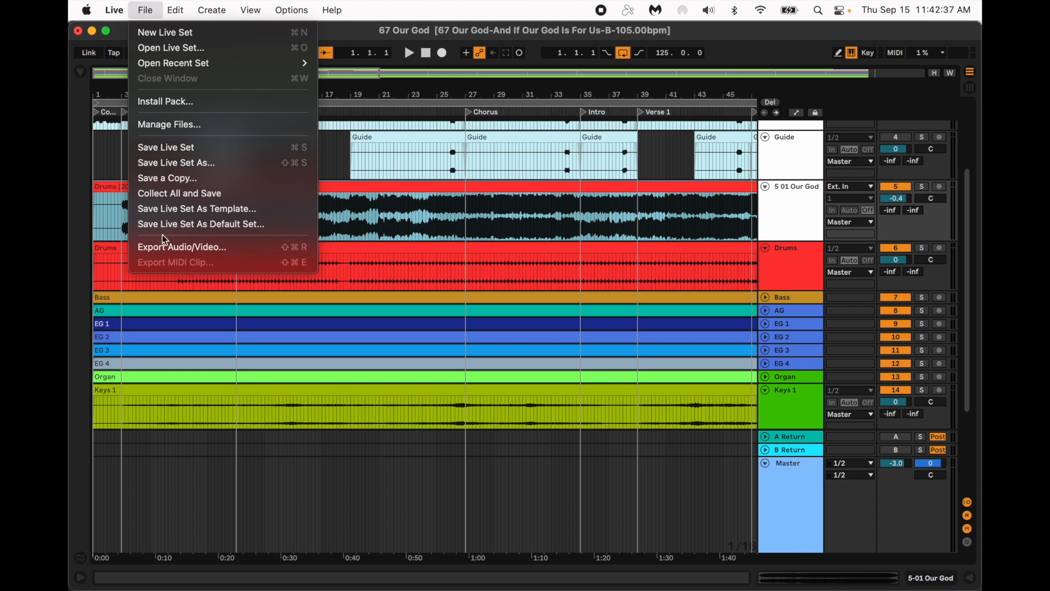
click(182, 247)
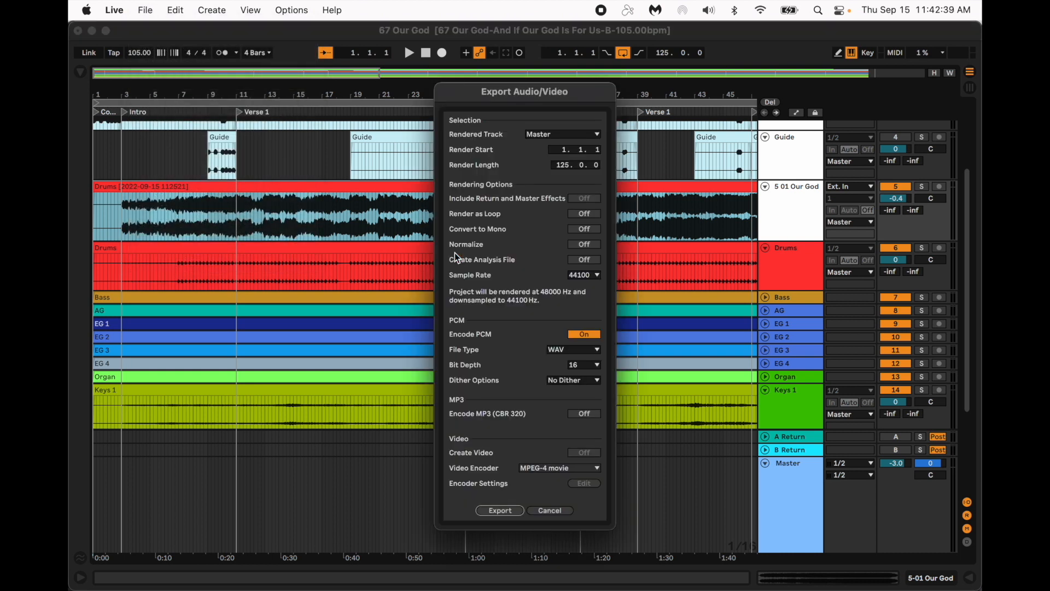
mouse_move(552, 391)
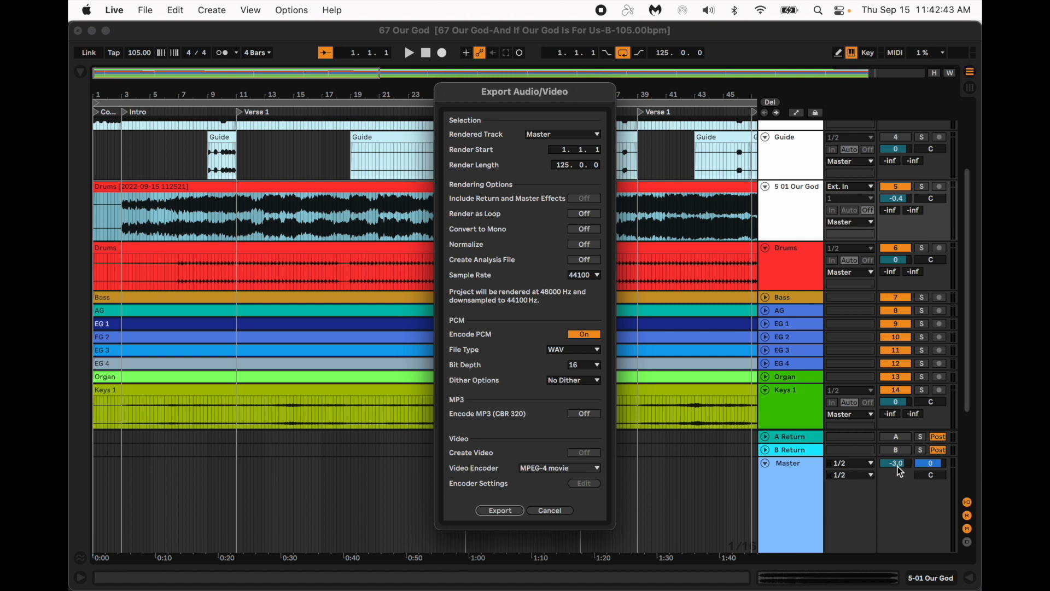
mouse_move(905, 483)
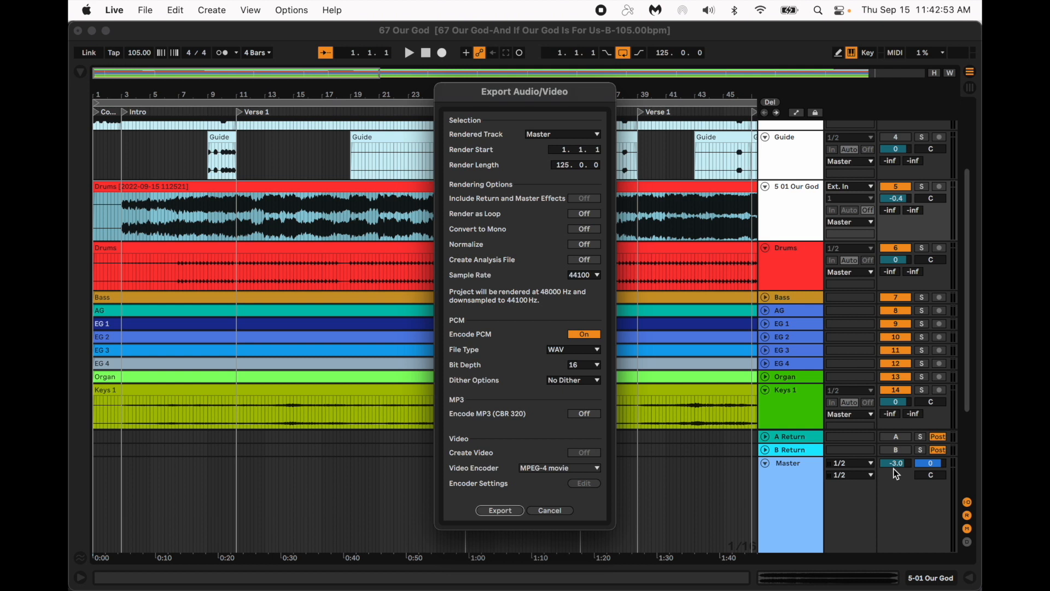
click(562, 133)
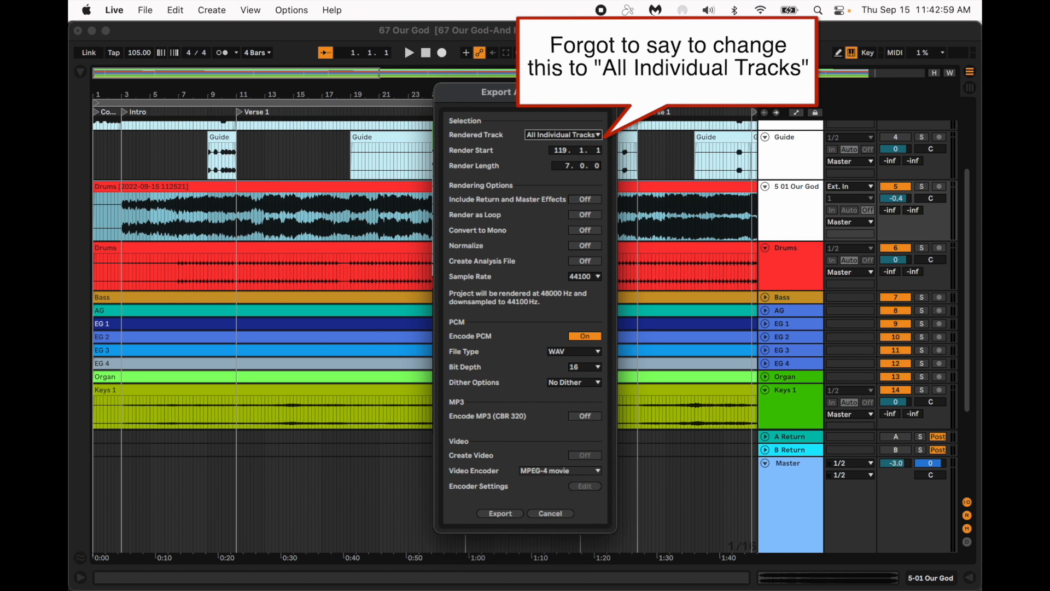
click(562, 134)
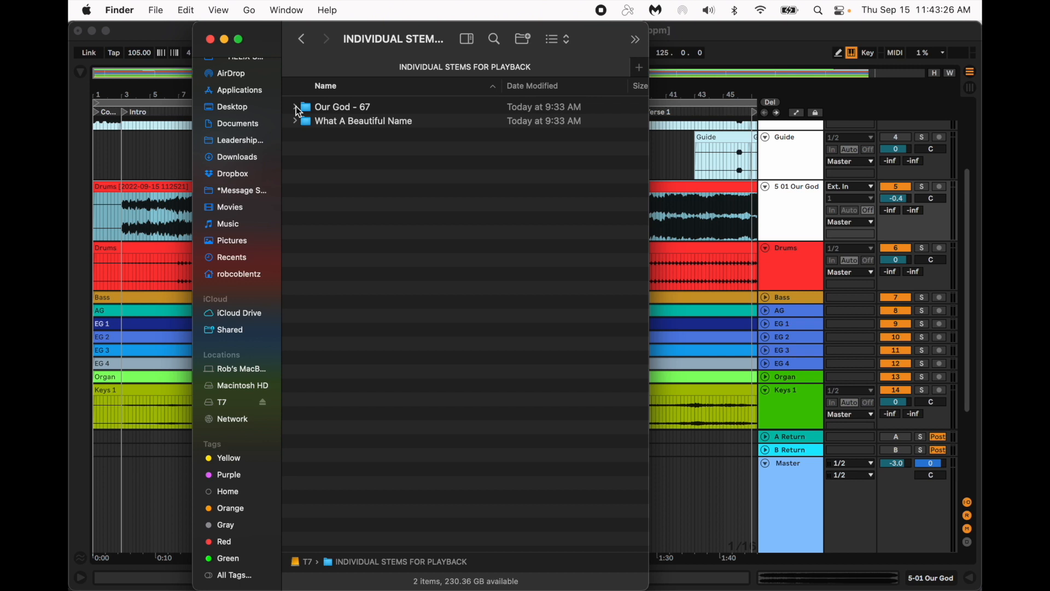
- Expand Our God - 67 and its OUR GOD subfolder to show the stem WAV files
click(296, 108)
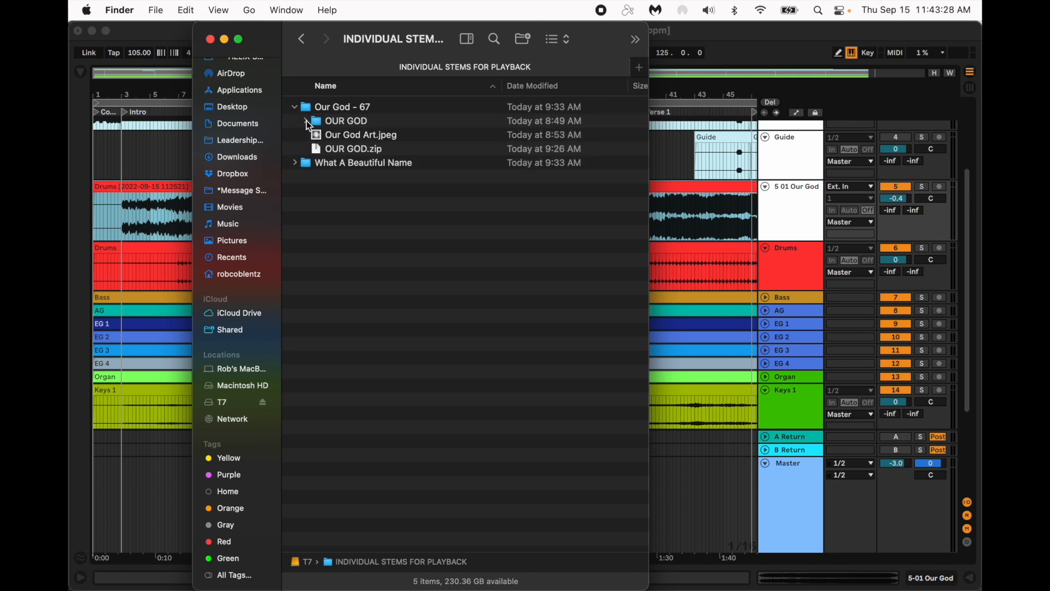
click(304, 120)
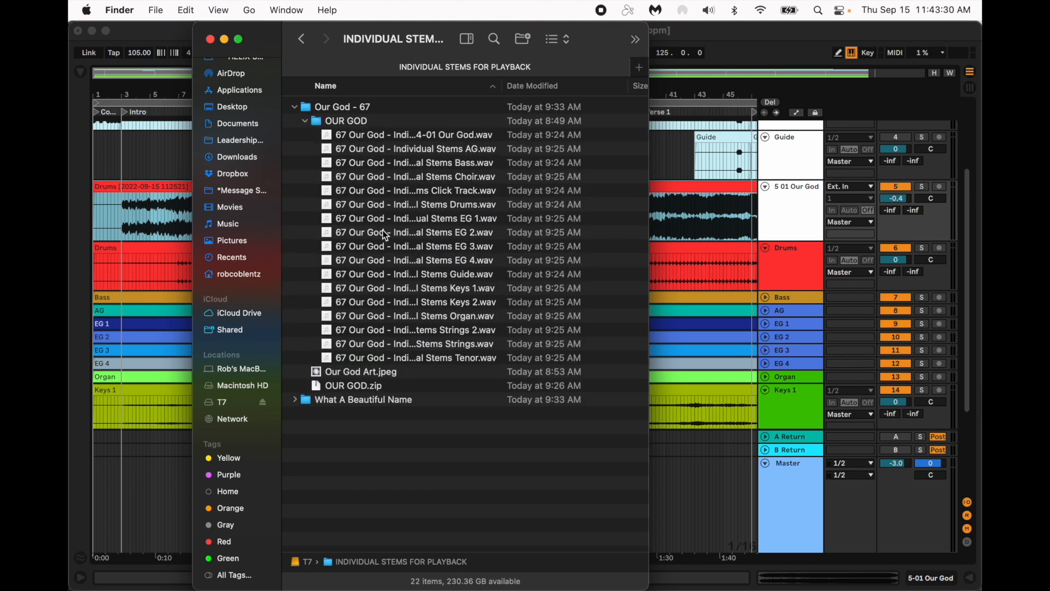
mouse_move(335, 304)
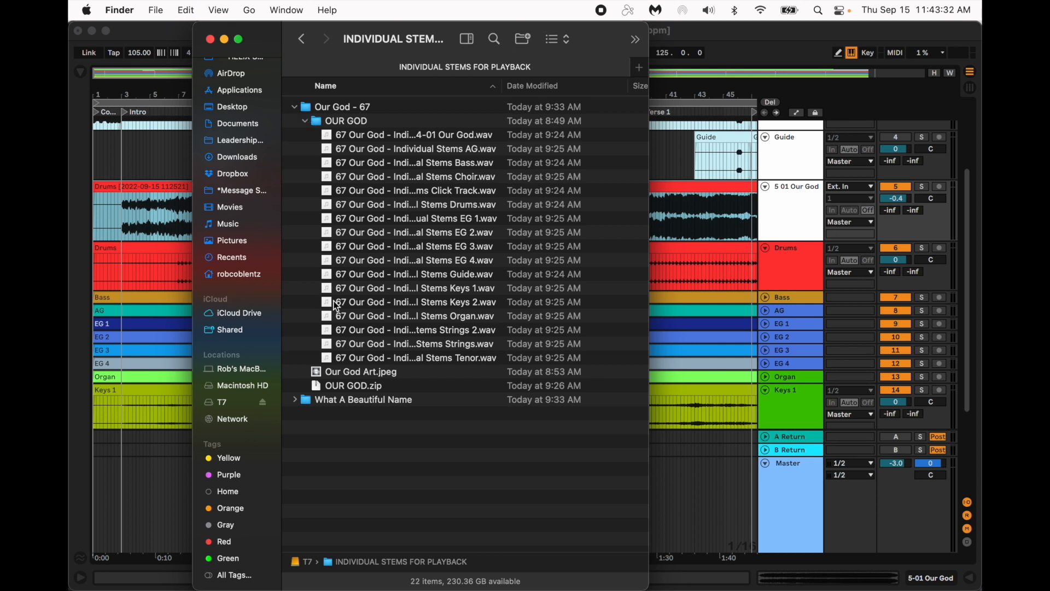
scroll(down, 3)
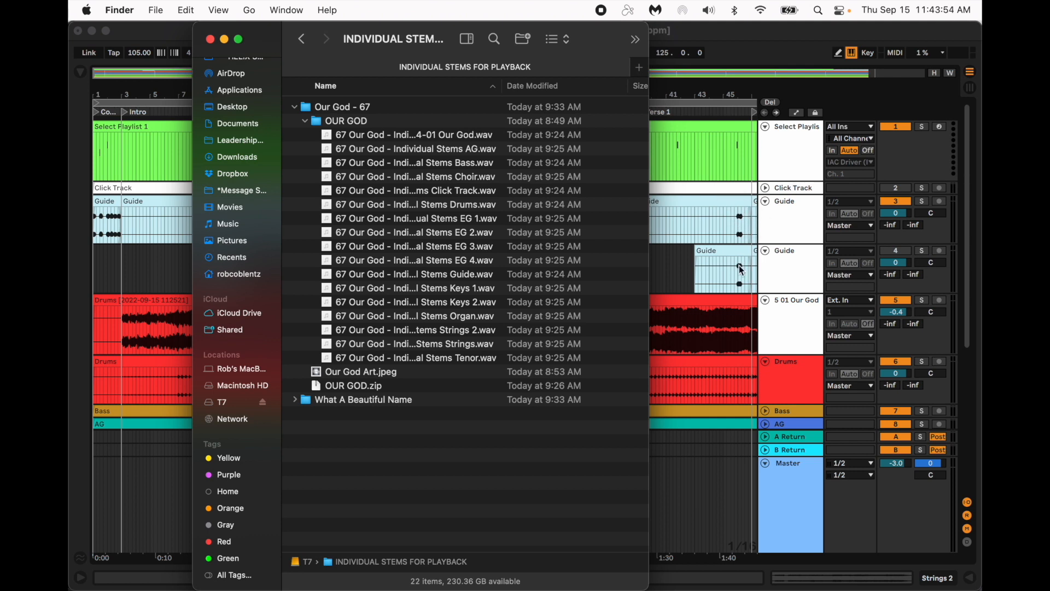
scroll(down, 3)
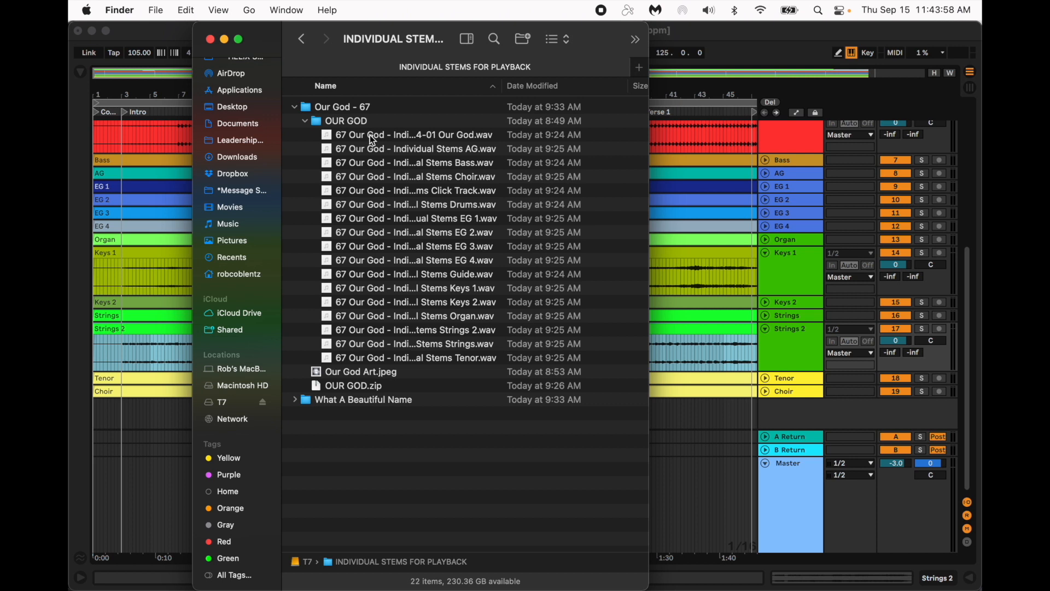
mouse_move(805, 414)
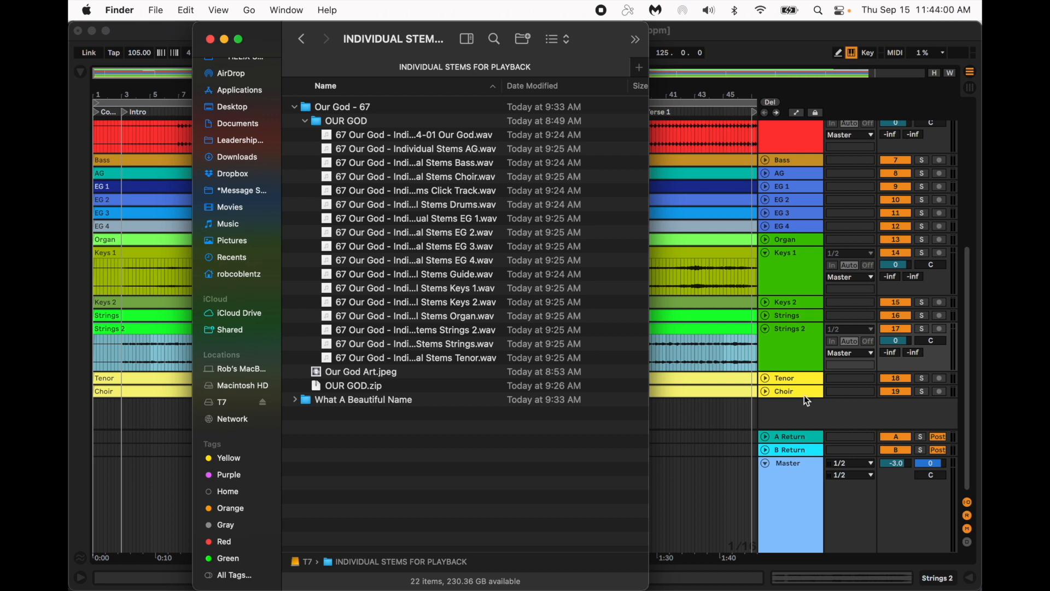
mouse_move(787, 444)
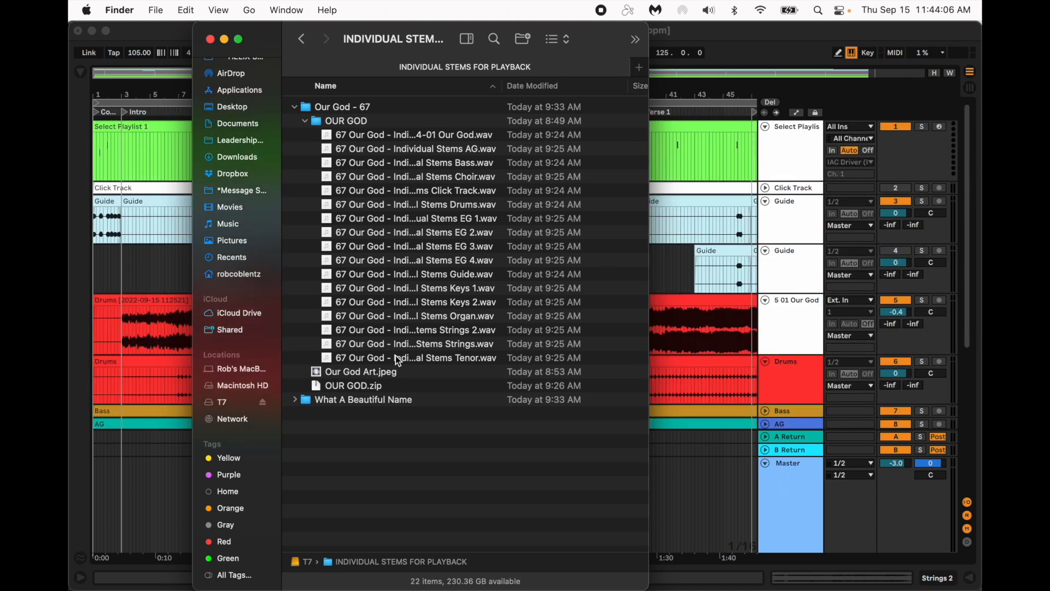
- Collapse the OUR GOD folder and compress it into a zip archive
click(306, 120)
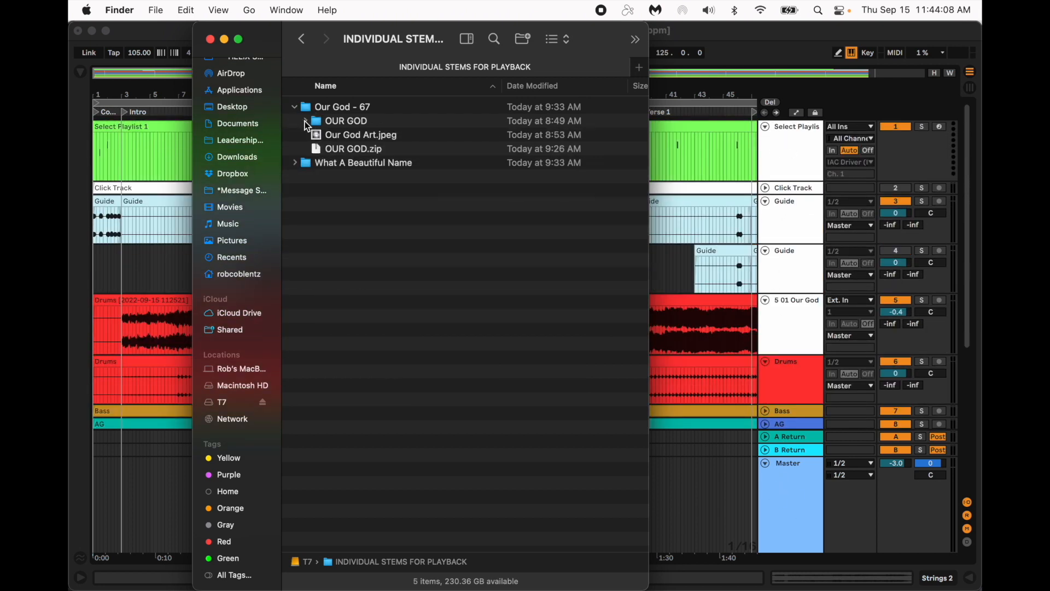
right_click(346, 120)
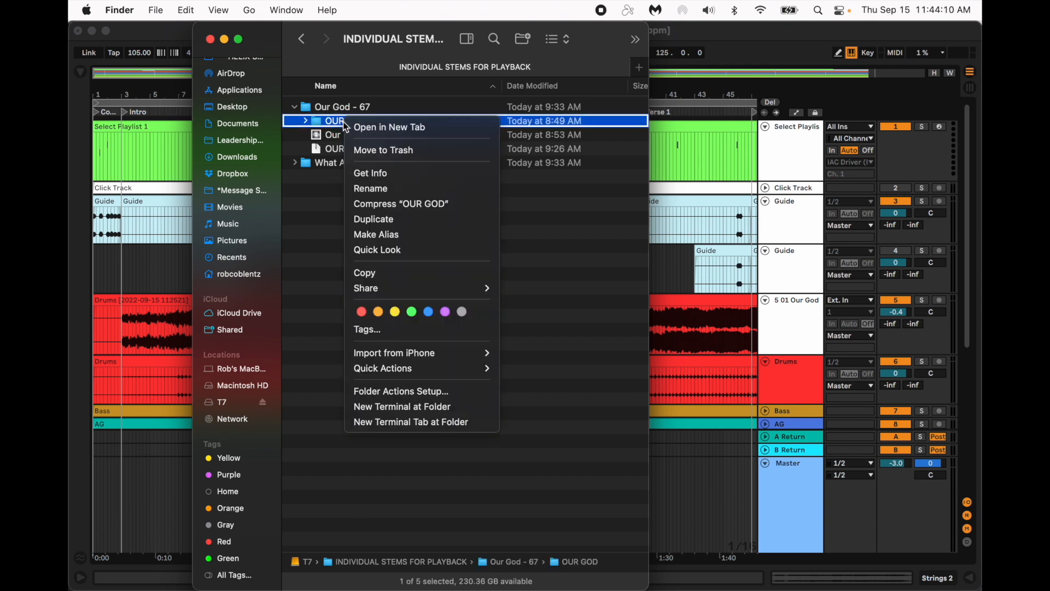
mouse_move(401, 203)
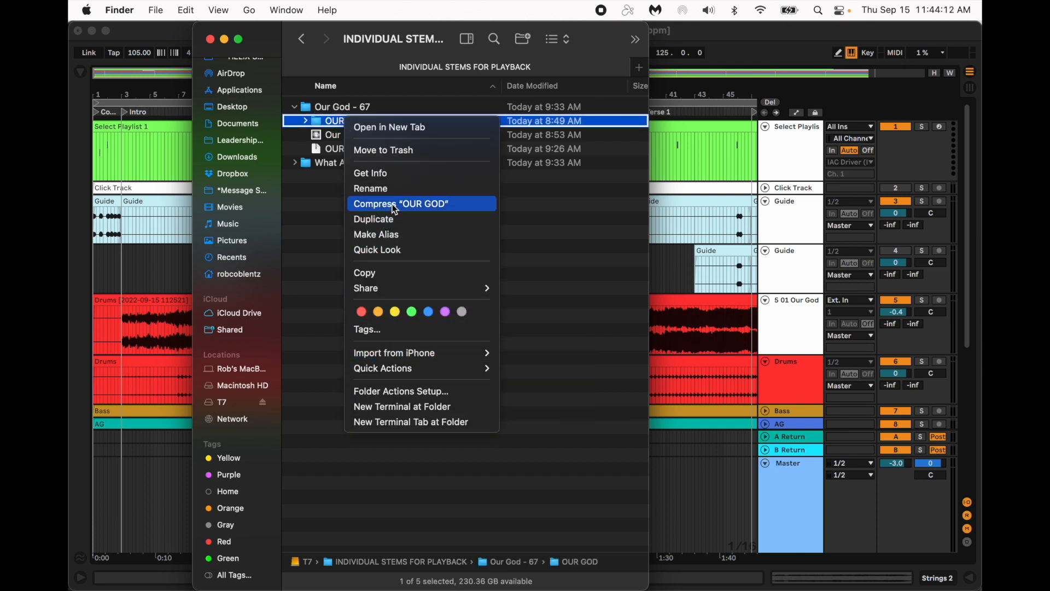
click(401, 203)
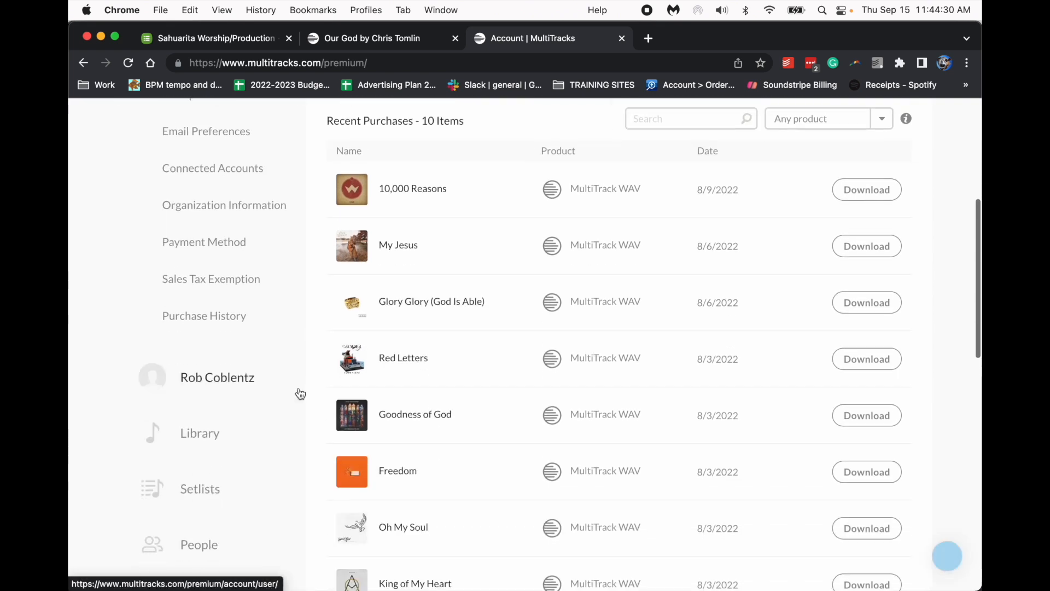
- Scroll the MultiTracks.com Library down to the 213-song list with the Our God entries
scroll(down, 3)
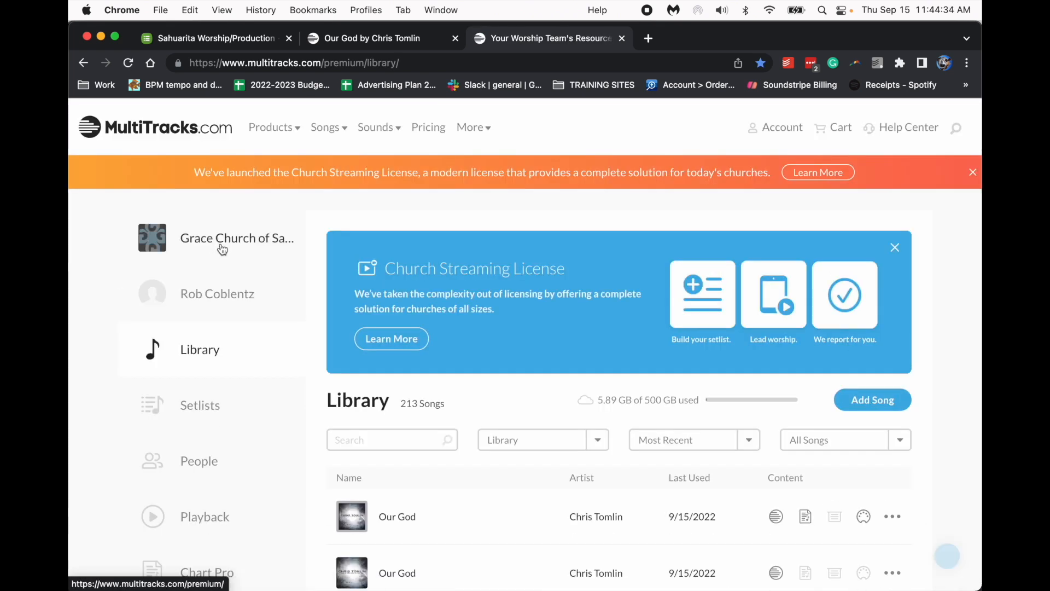
scroll(down, 3)
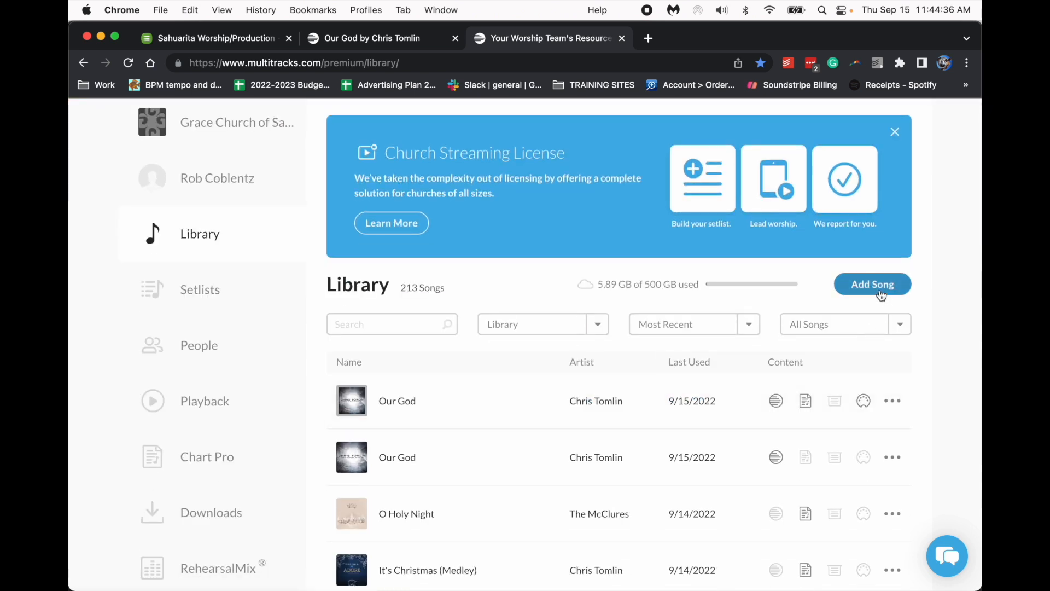
- Start and dismiss a custom cloud song form, then open the second Our God's Tracks page
click(873, 285)
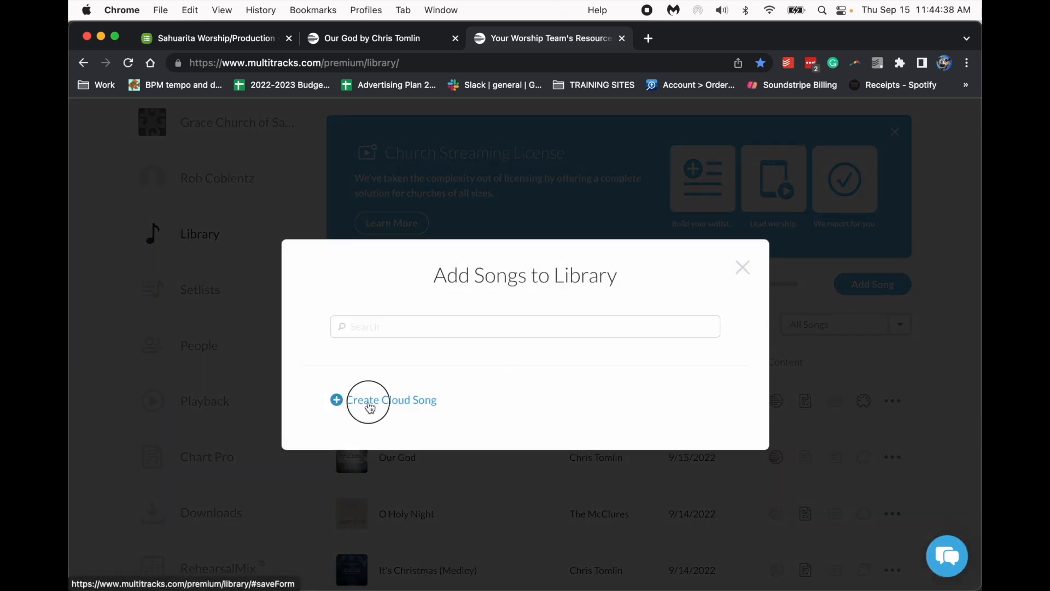
click(367, 401)
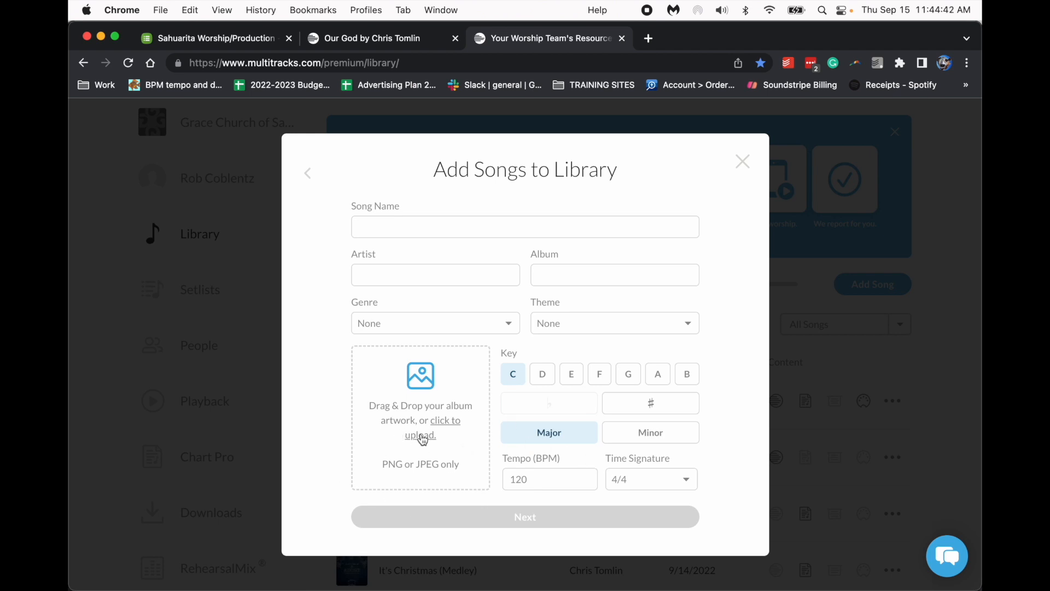
mouse_move(420, 453)
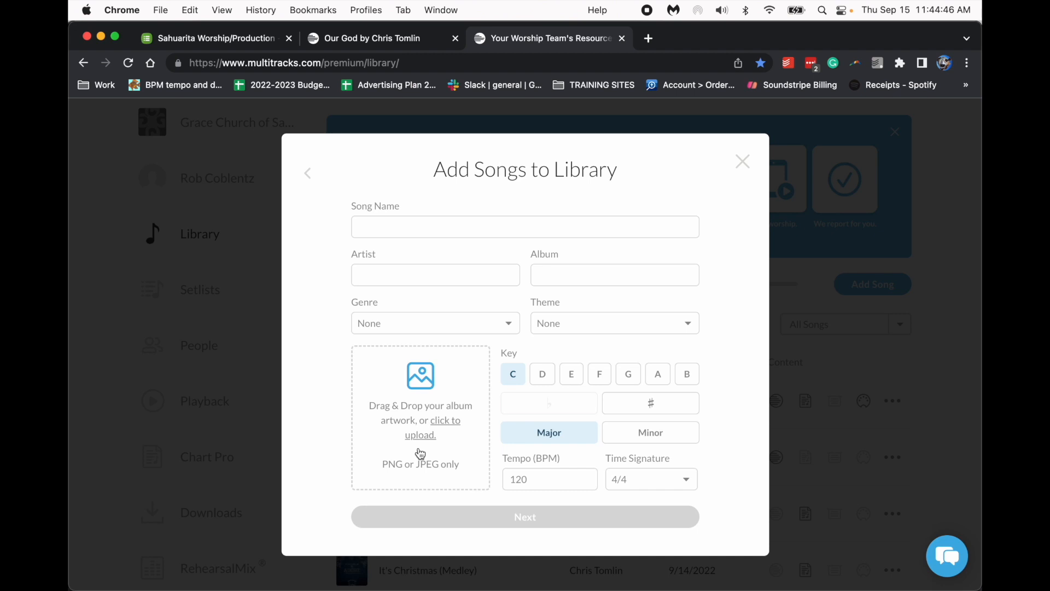
mouse_move(421, 431)
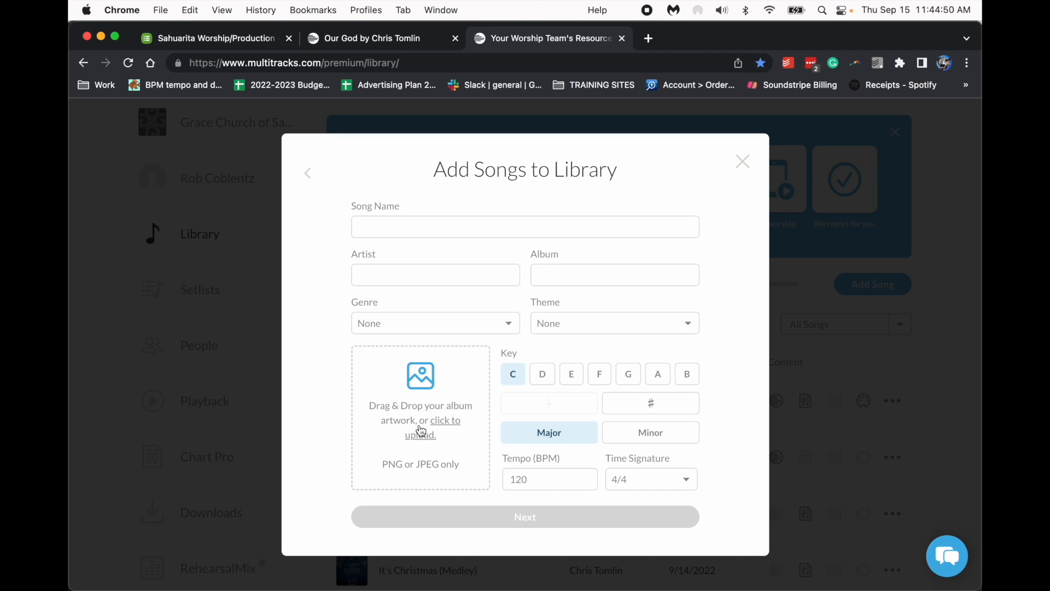
click(742, 160)
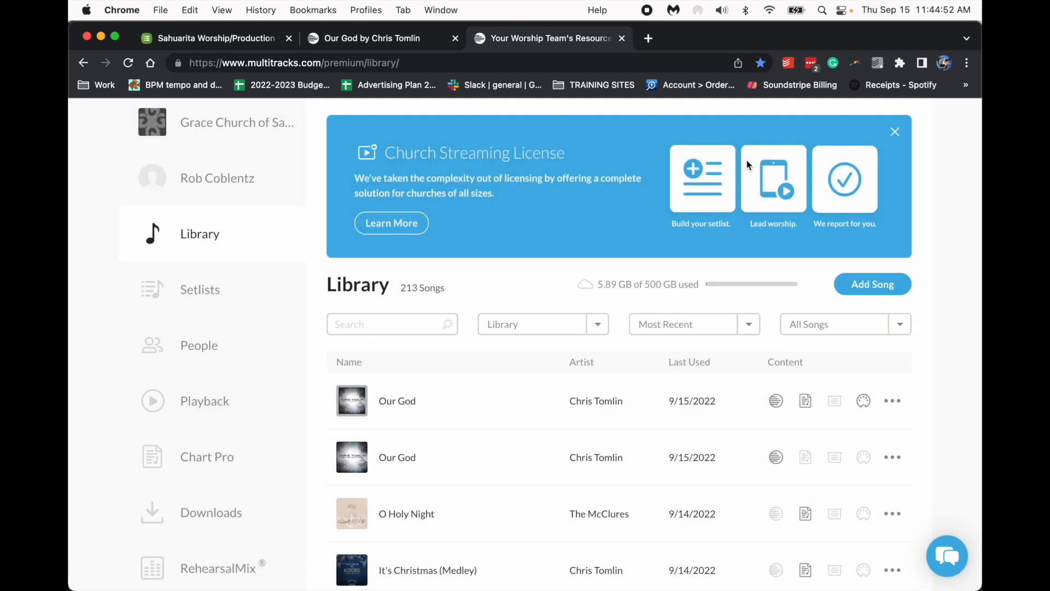
mouse_move(492, 222)
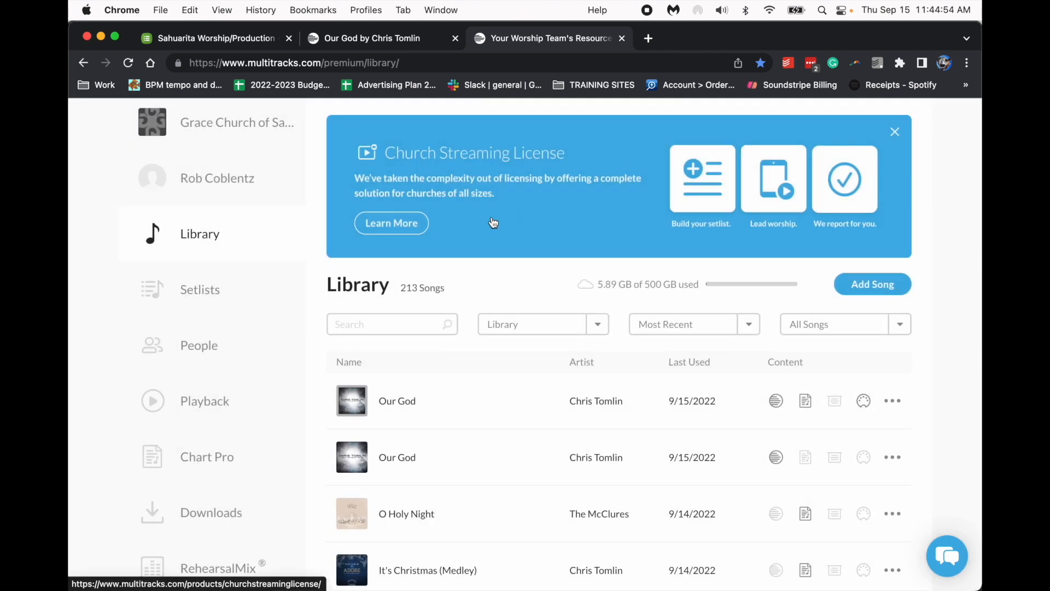
mouse_move(510, 306)
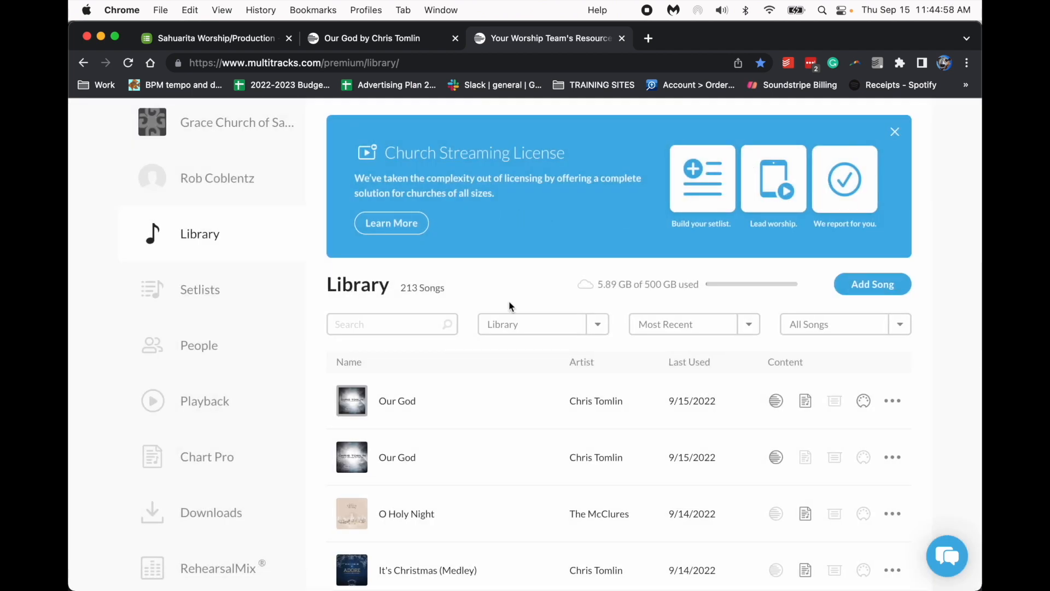
click(396, 403)
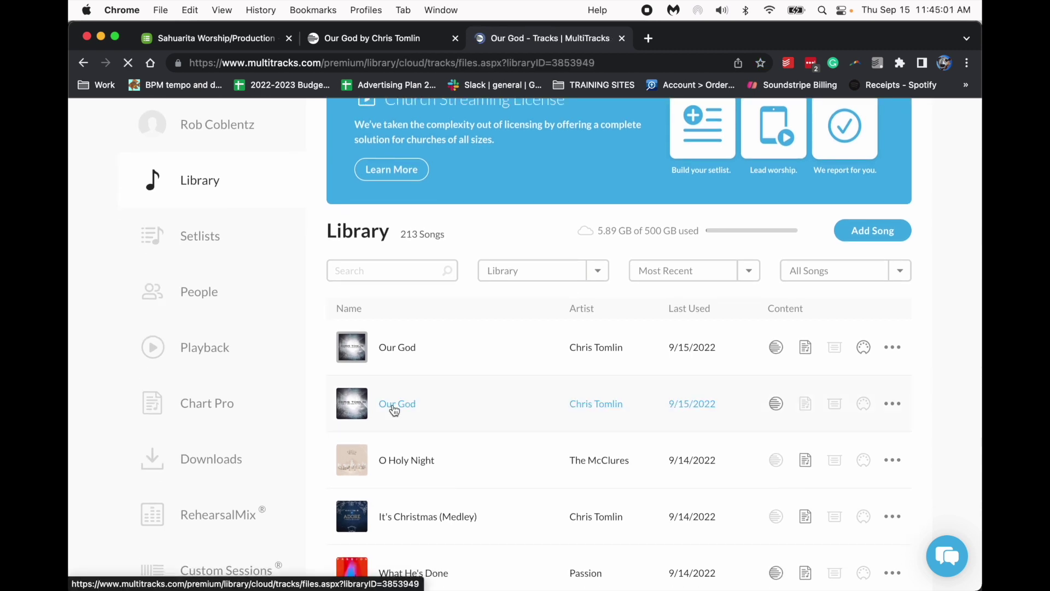
click(396, 403)
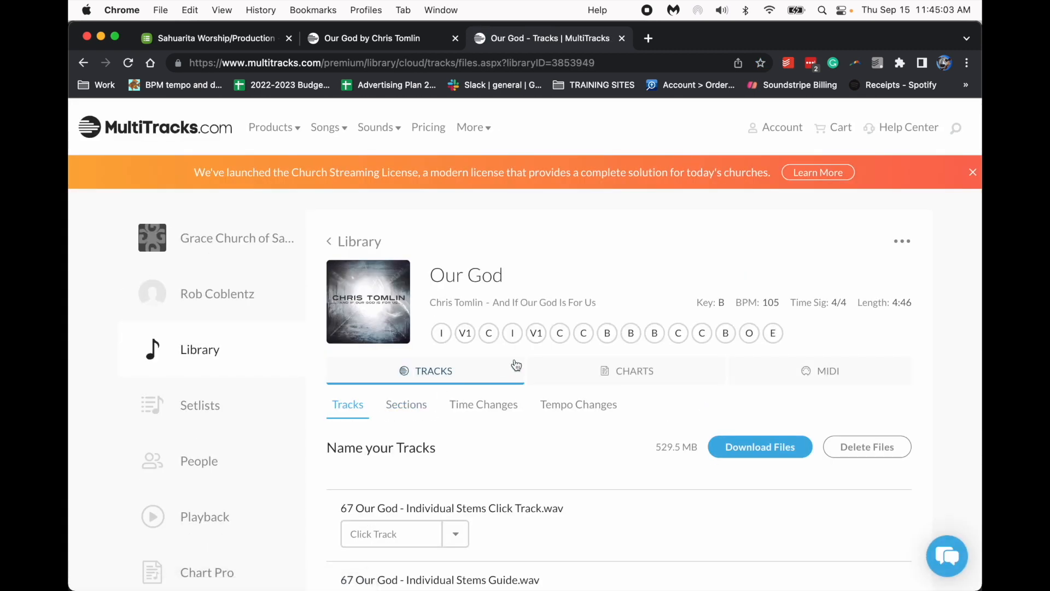
scroll(down, 3)
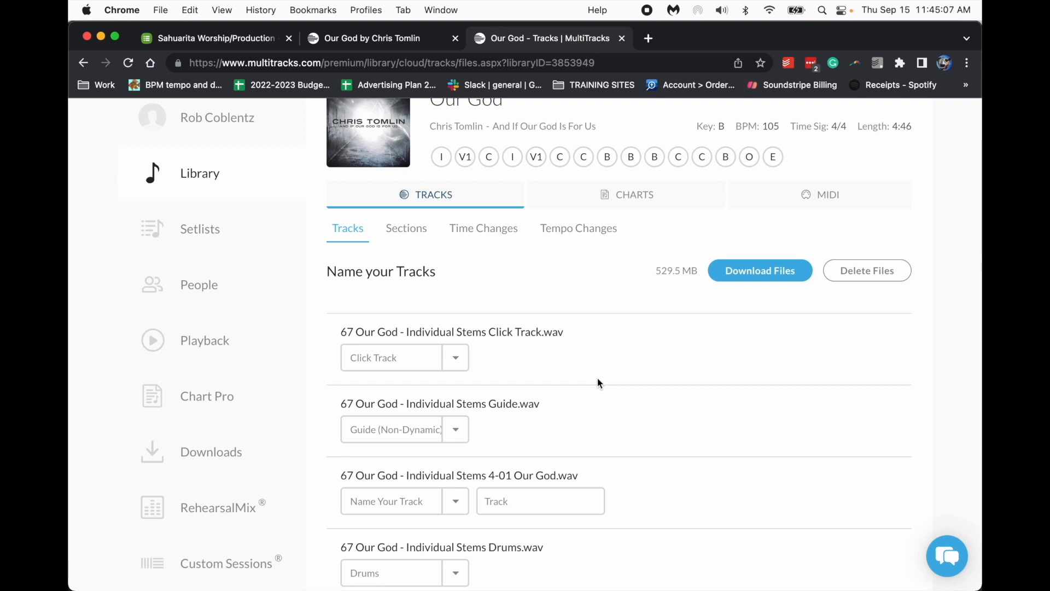
scroll(down, 3)
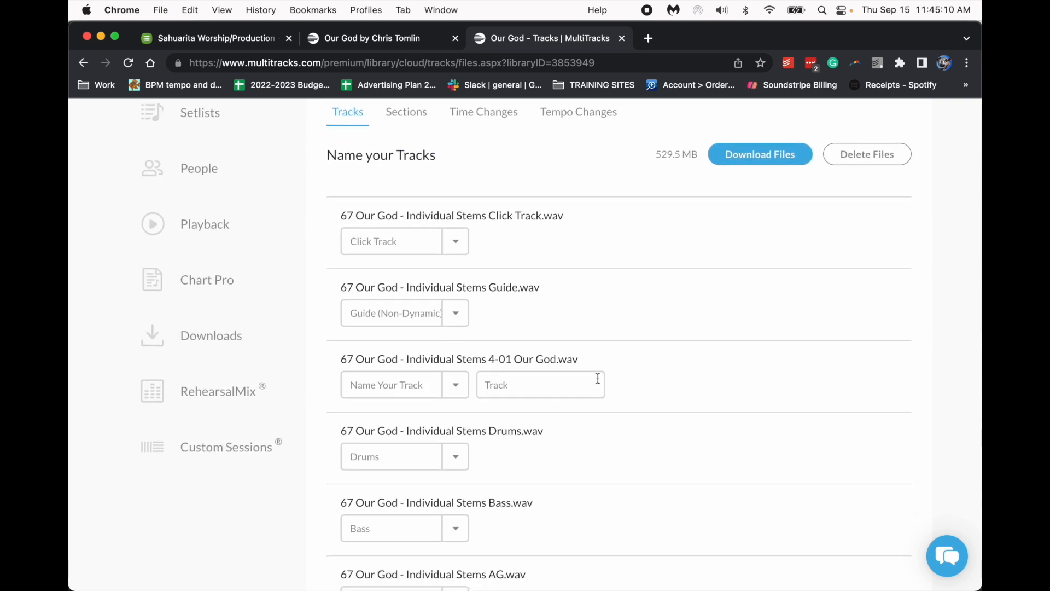
scroll(down, 3)
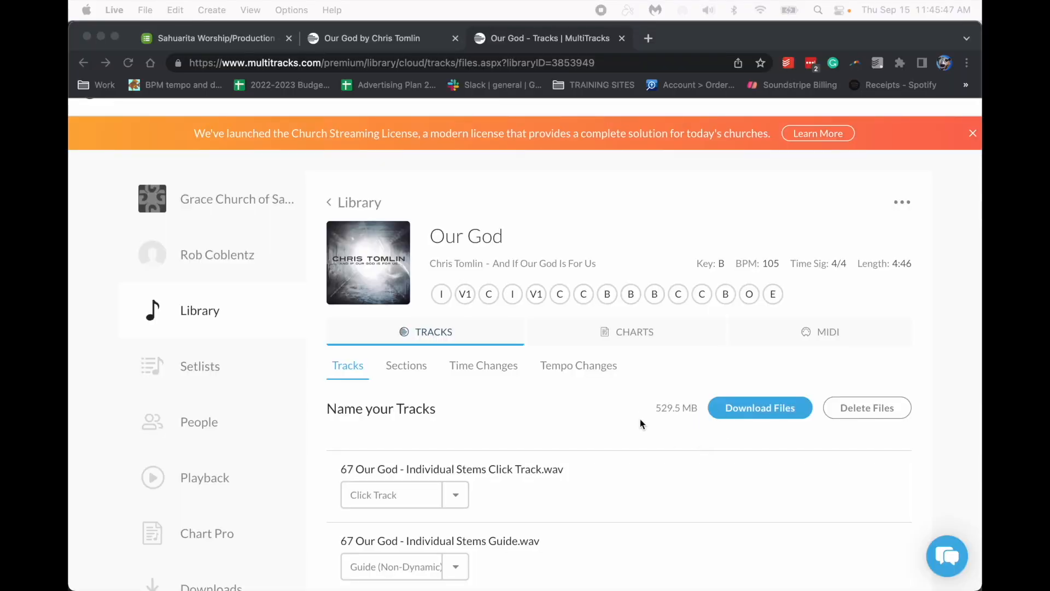
scroll(down, 3)
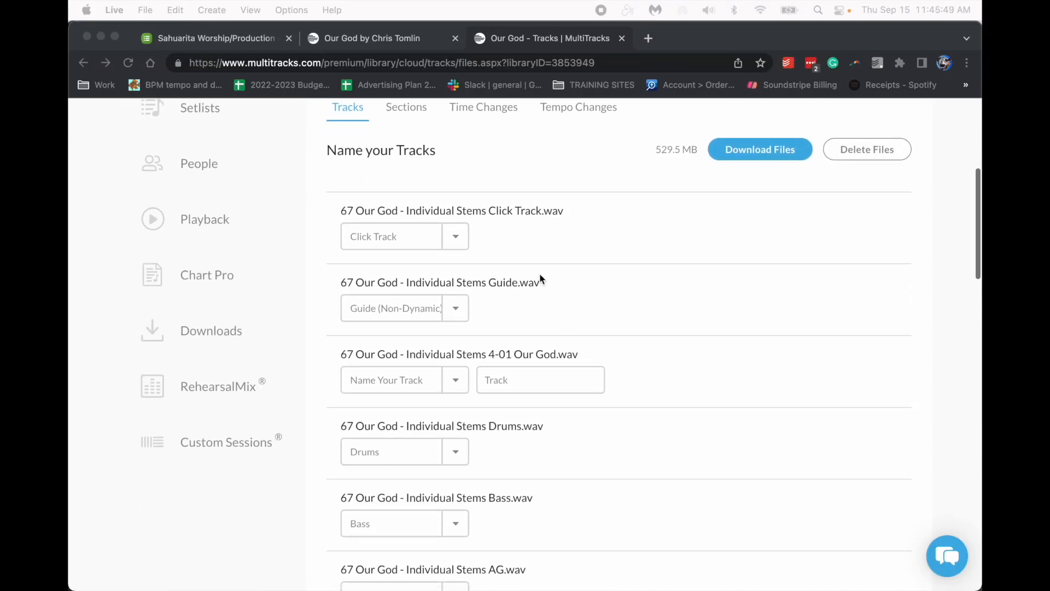
scroll(down, 3)
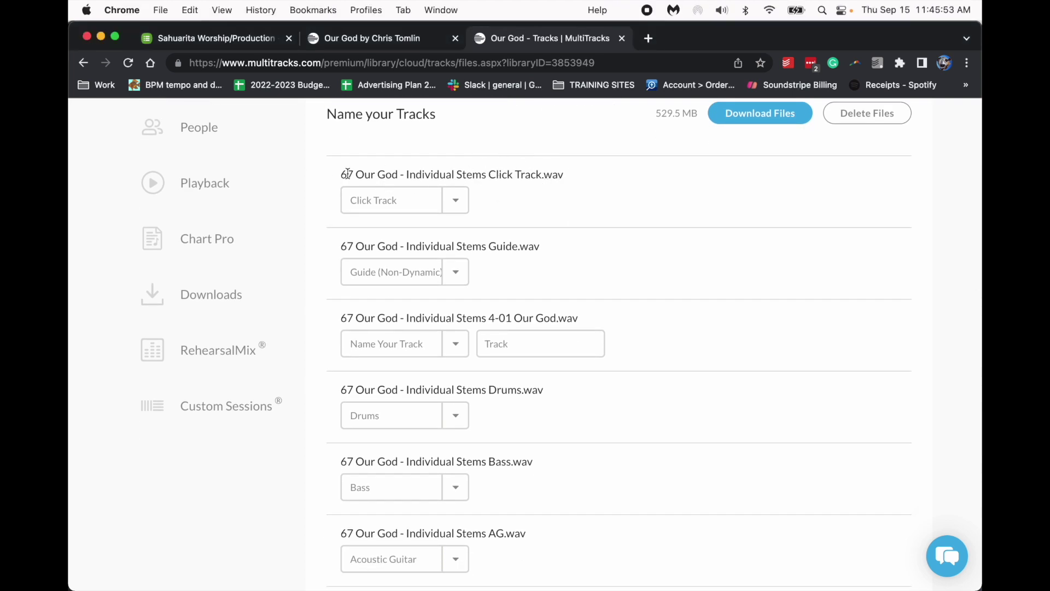
click(455, 200)
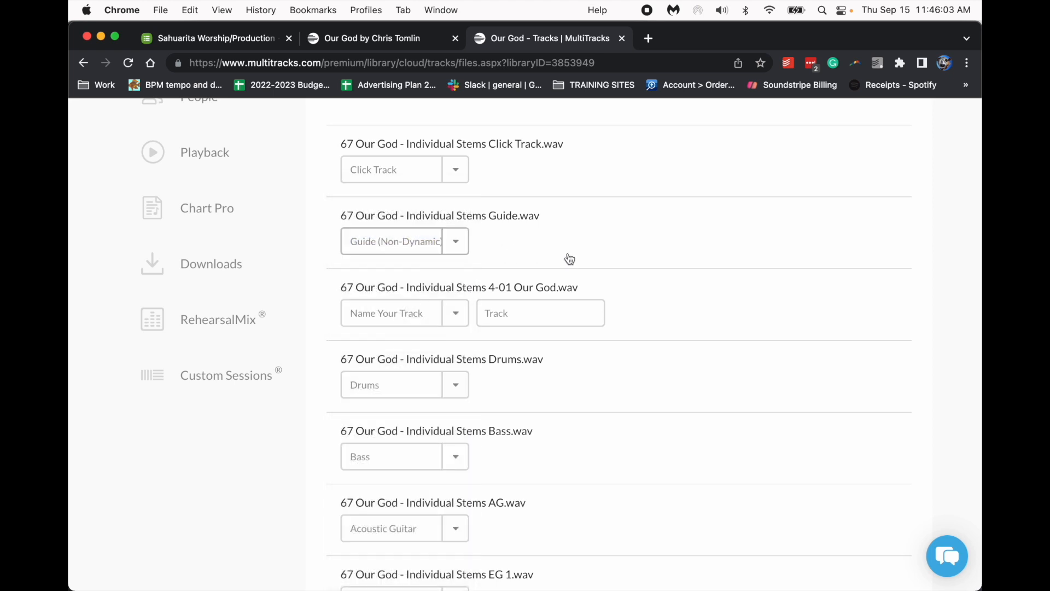
scroll(down, 3)
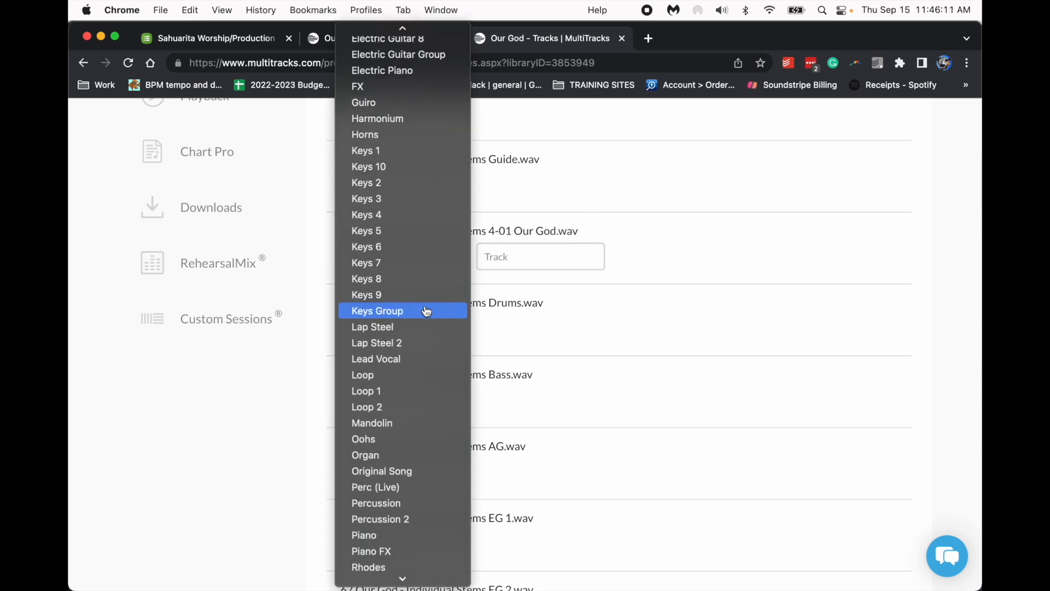
scroll(down, 3)
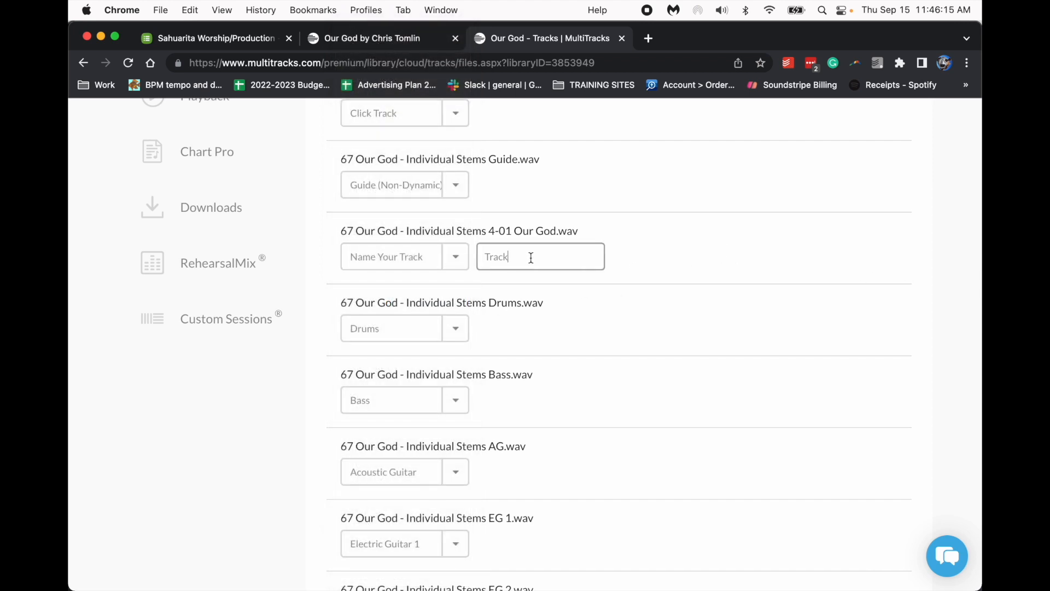
scroll(down, 3)
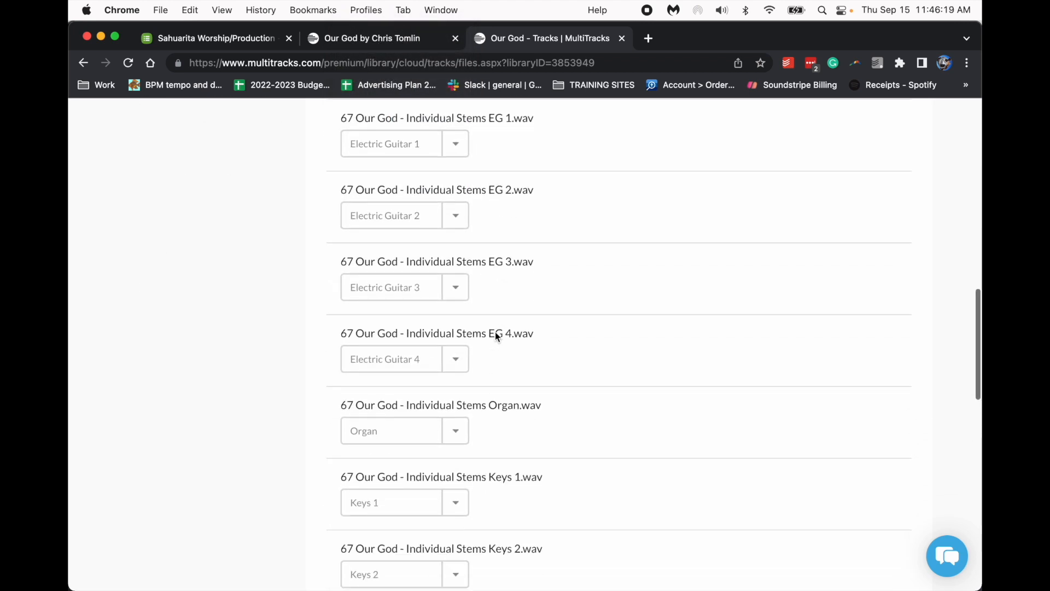
scroll(down, 3)
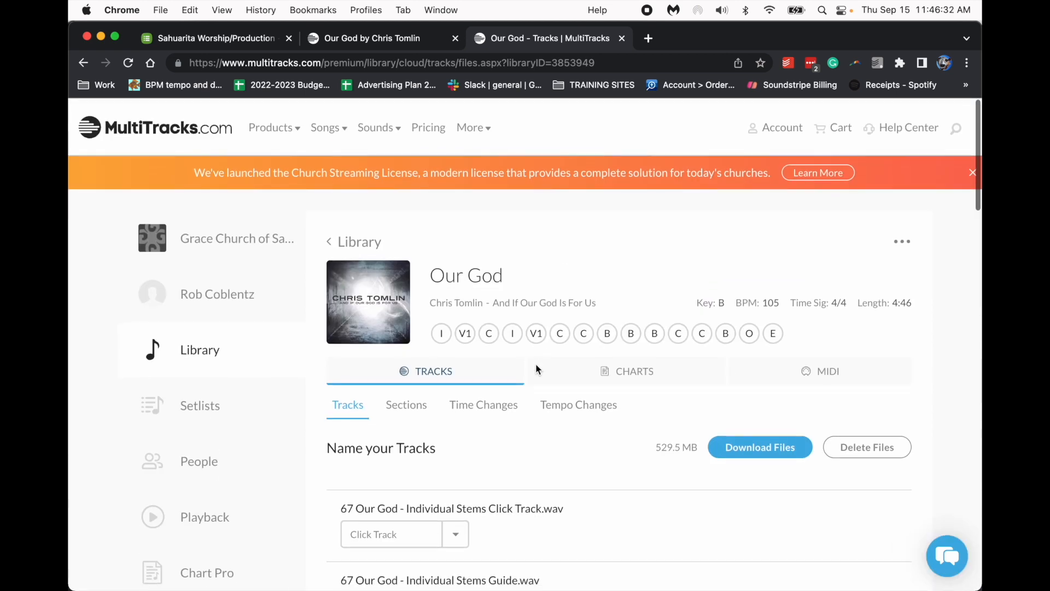
mouse_move(811, 81)
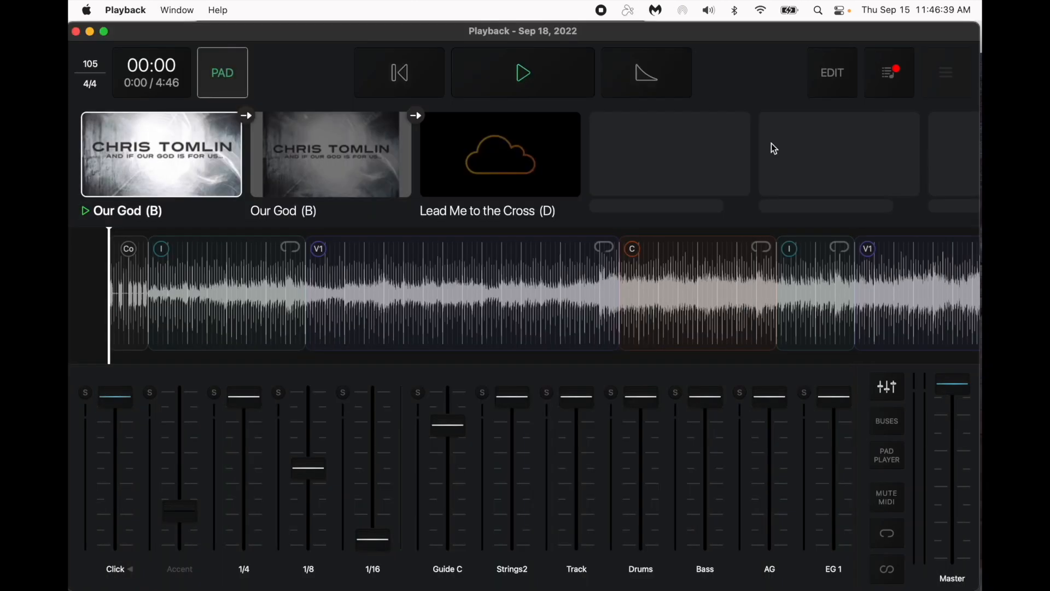
mouse_move(356, 209)
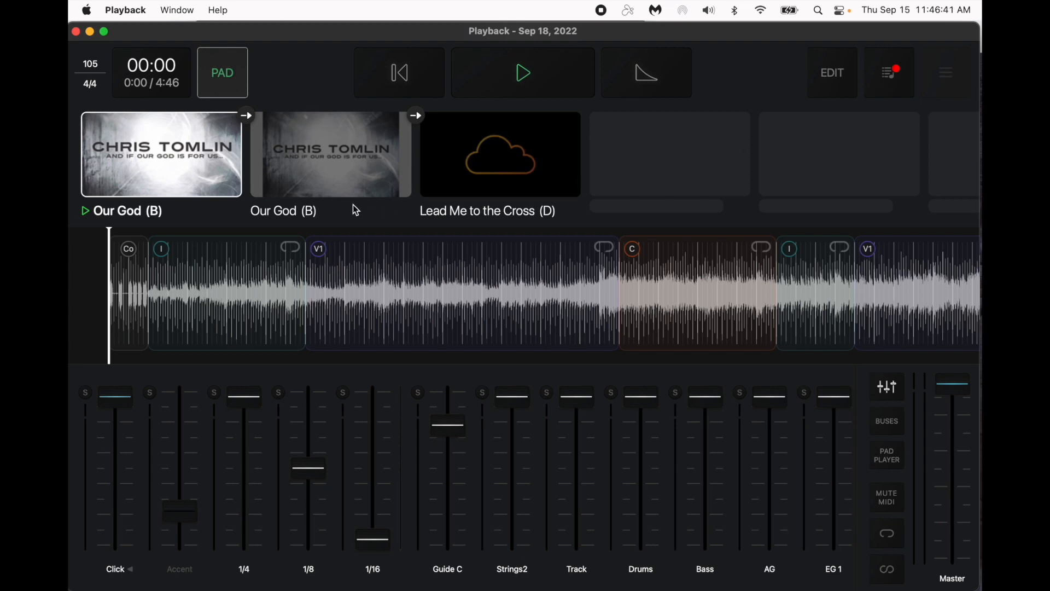
click(831, 72)
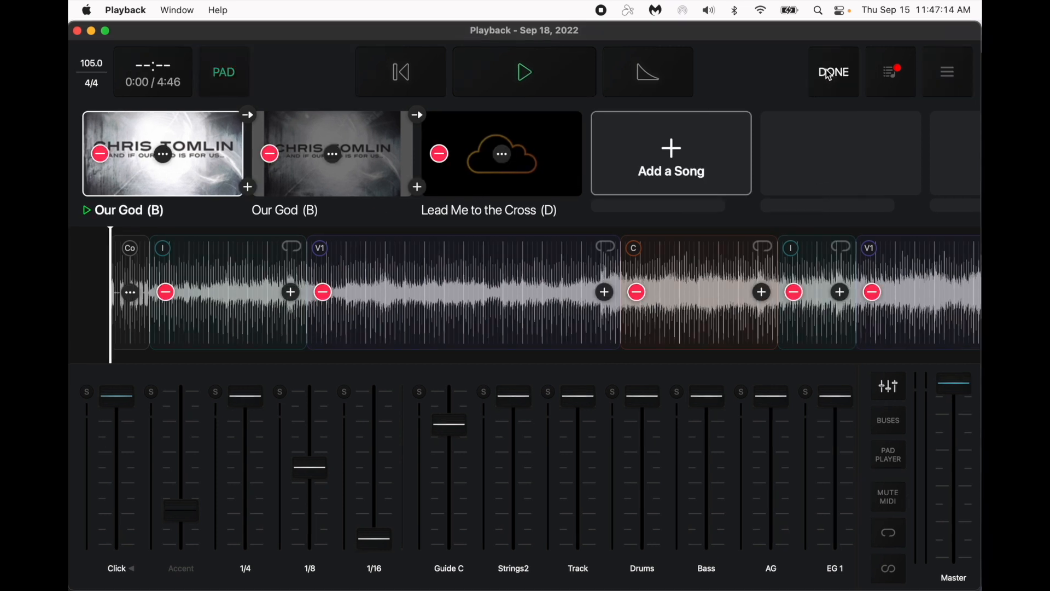
click(578, 569)
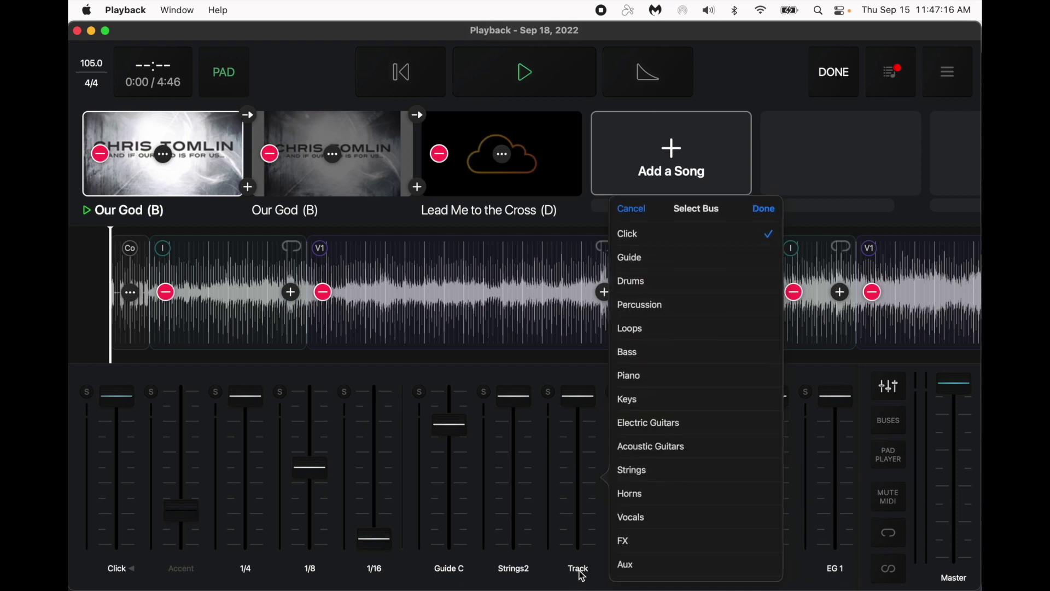
mouse_move(665, 240)
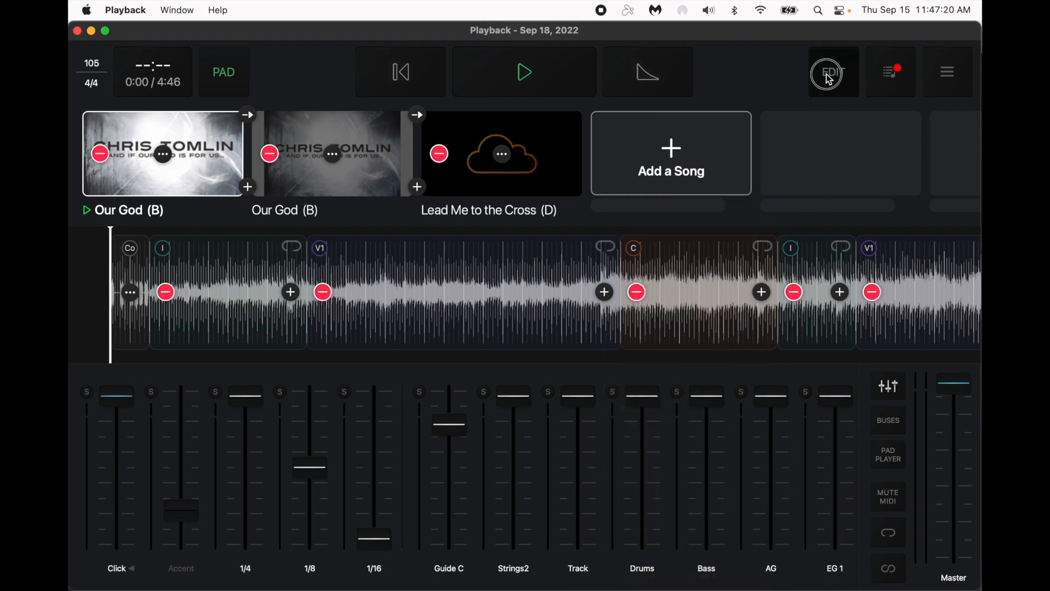
click(833, 72)
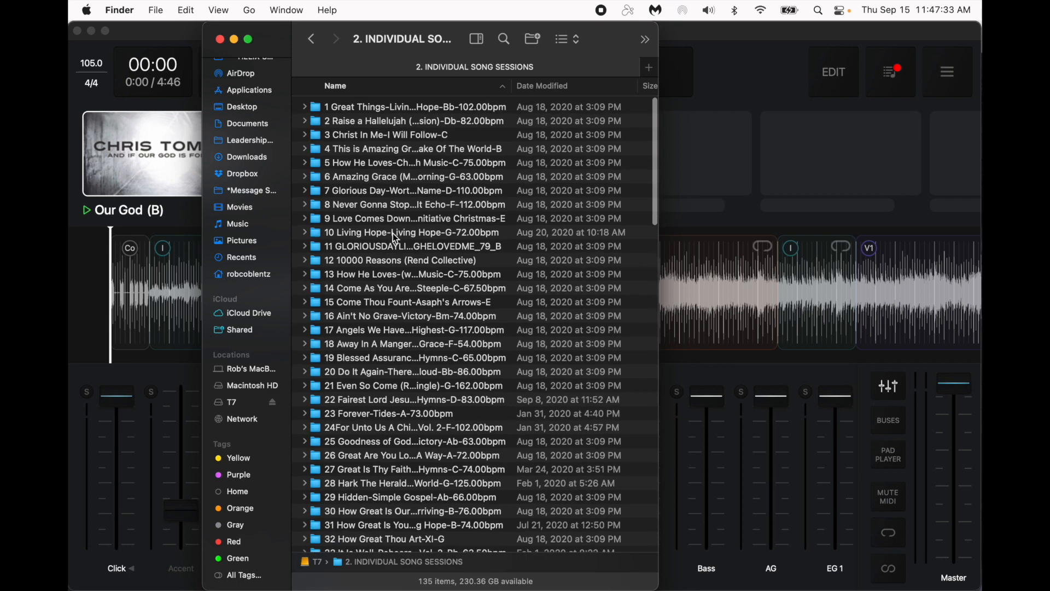
- Close the 2. INDIVIDUAL SONG SESSIONS Finder window, leaving the Playback setlist showing
scroll(down, 3)
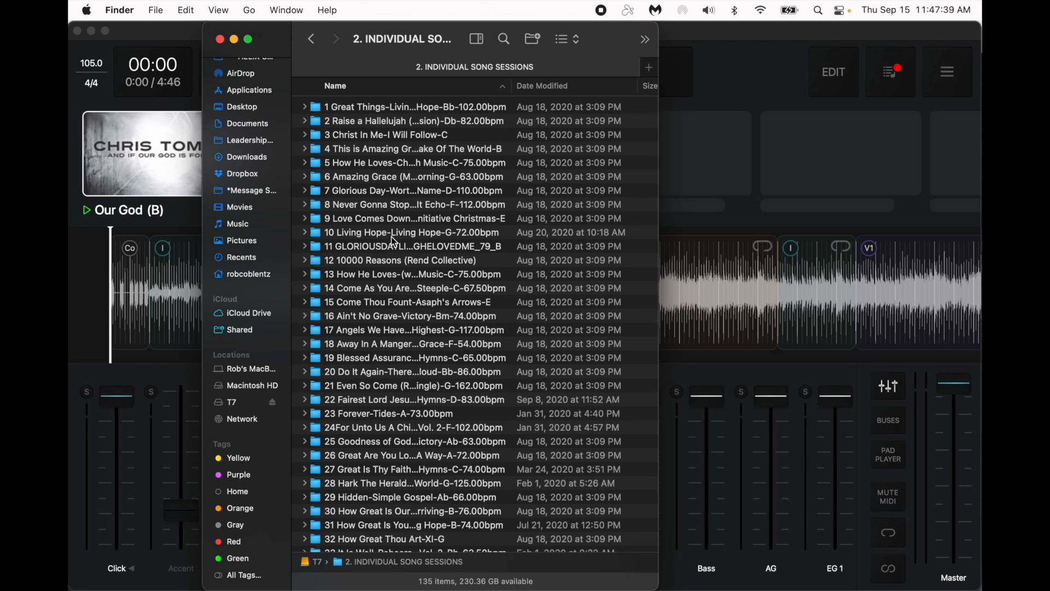
mouse_move(297, 34)
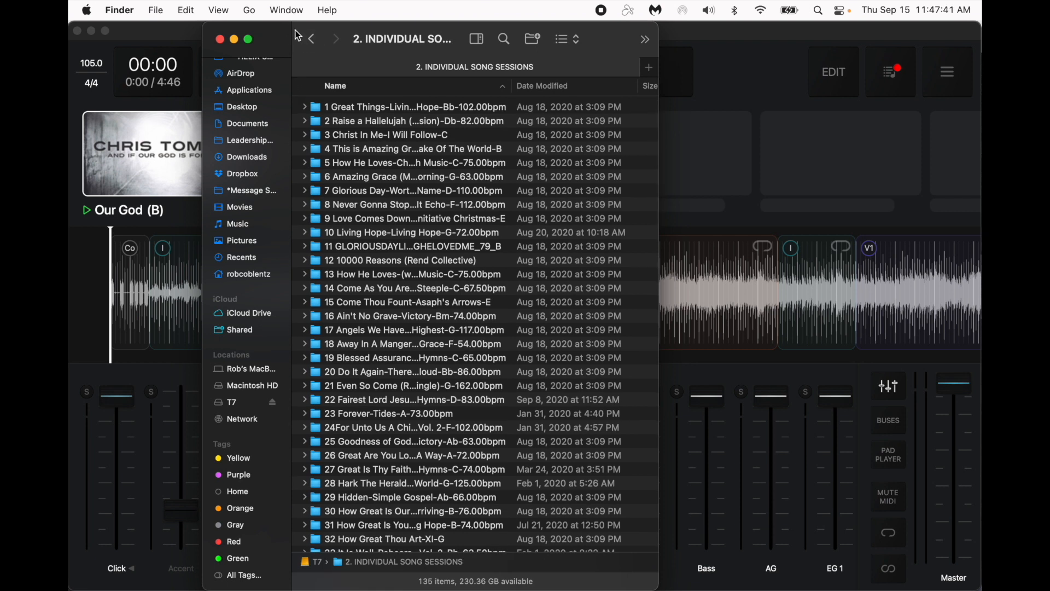
click(219, 39)
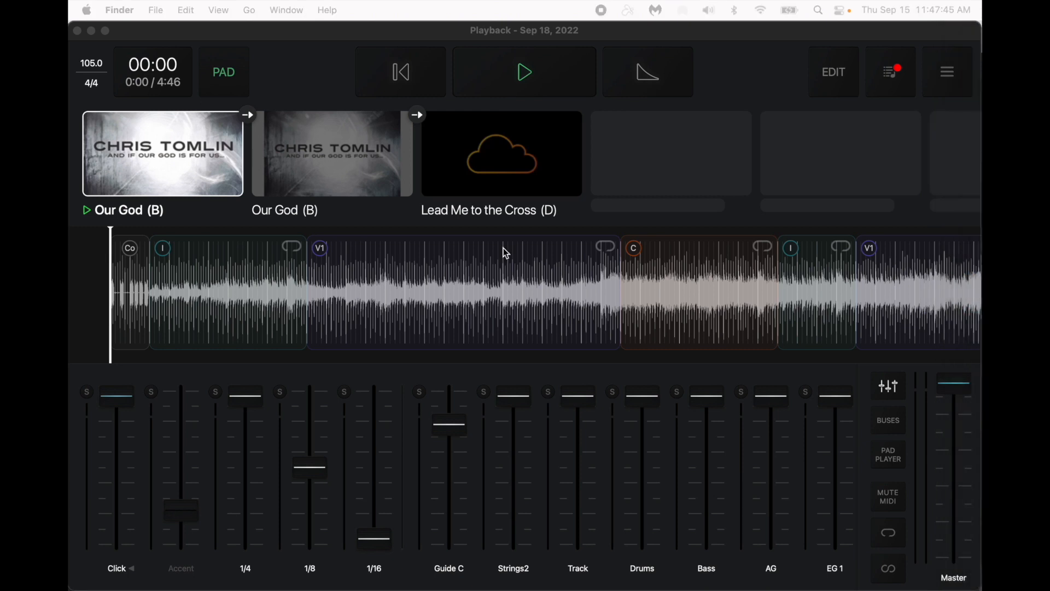
mouse_move(600, 19)
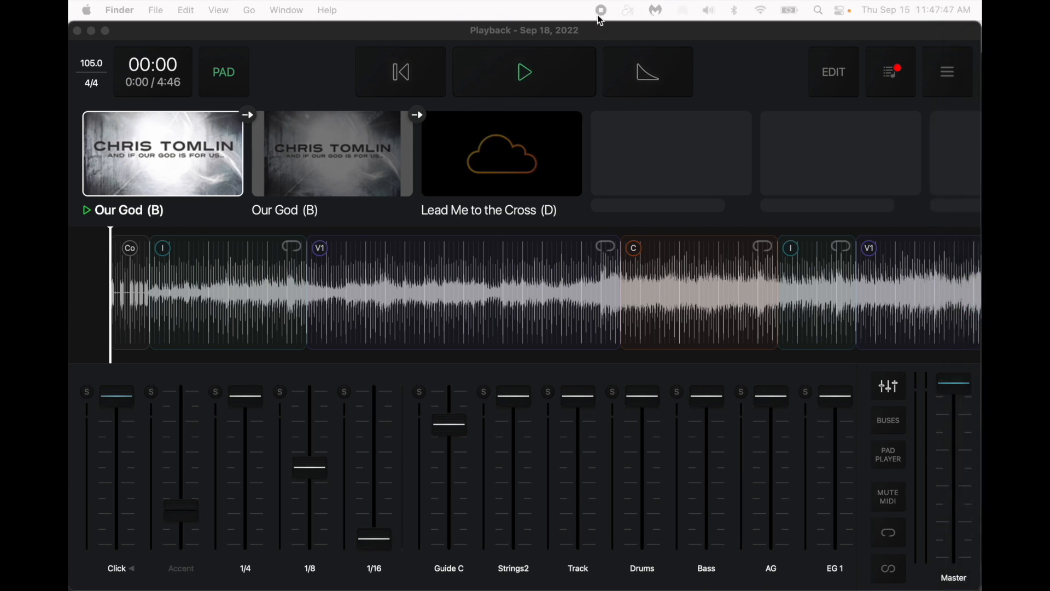